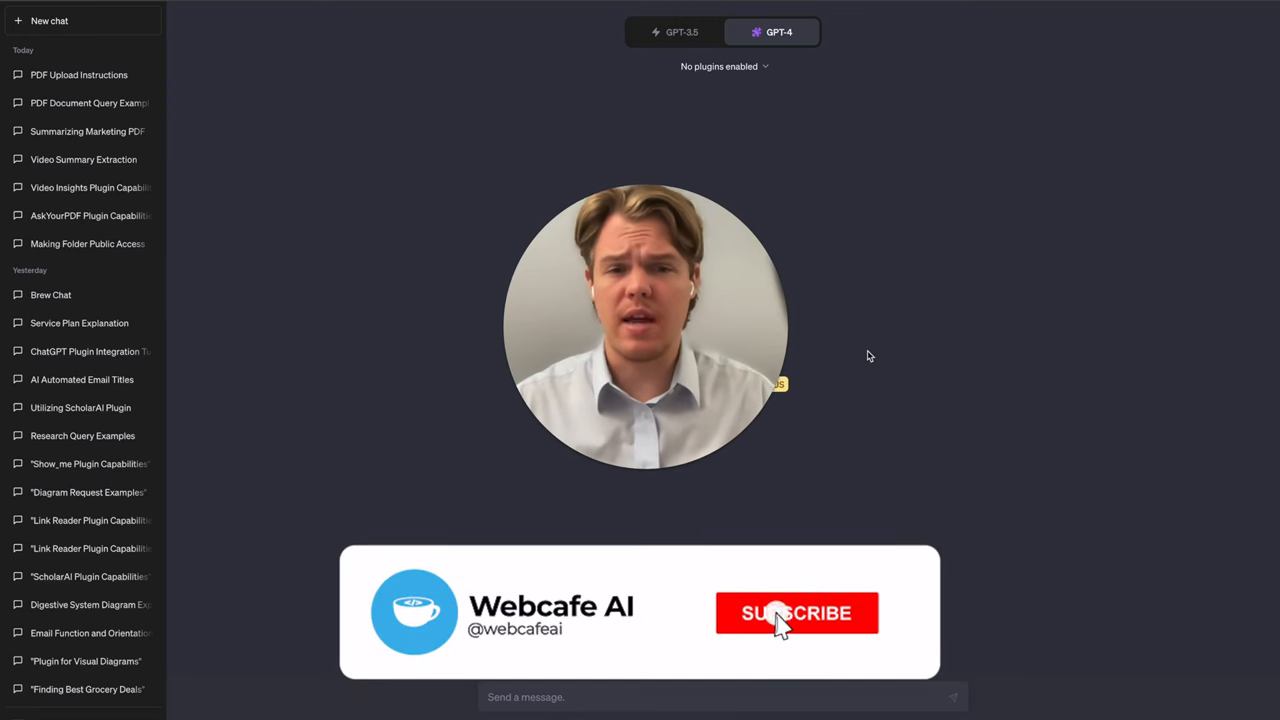
View the Plugin store listing with AskYourPDF shown as installed
{"action": "left_click", "coordinate": [796, 612]}
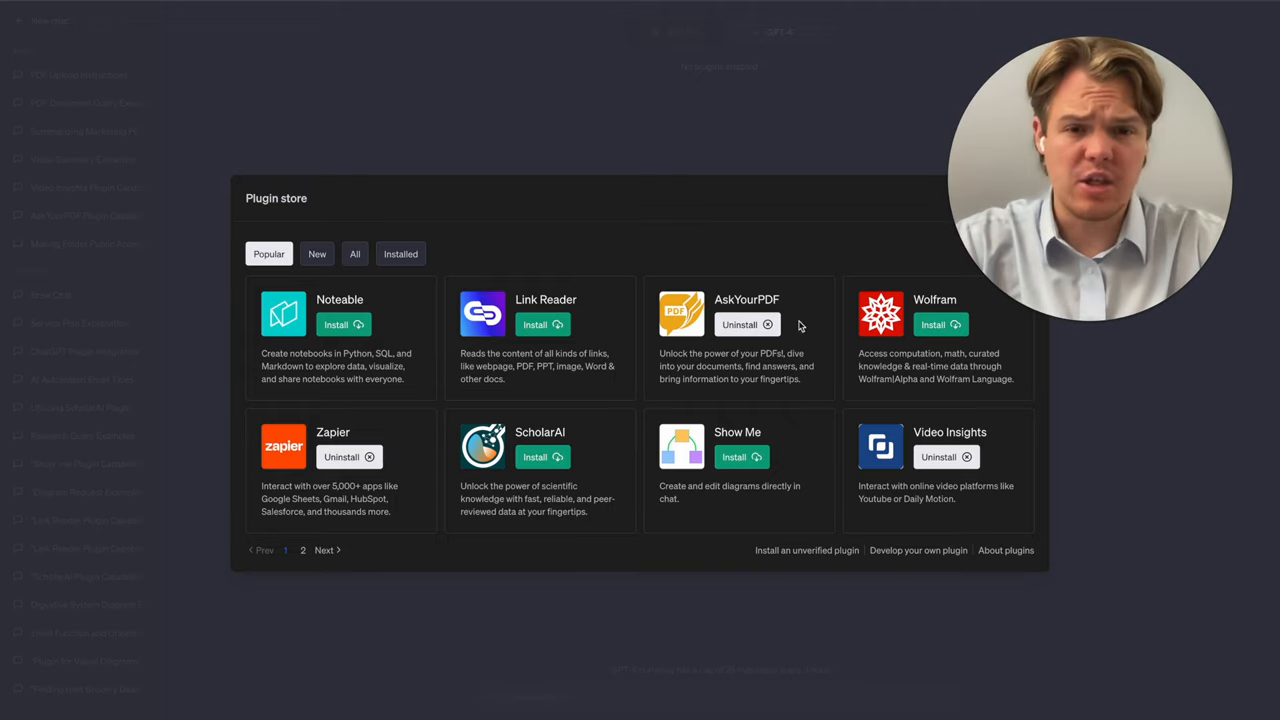
{"action": "mouse_move", "coordinate": [1078, 228]}
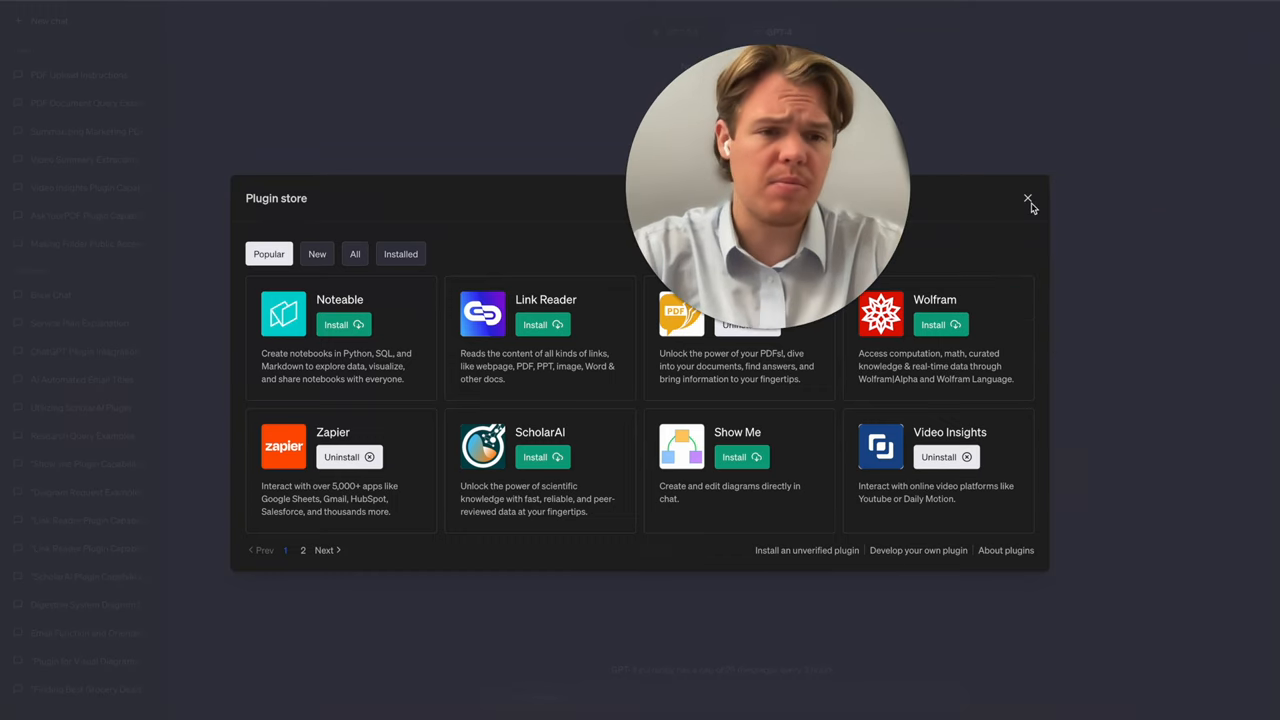
Enable AskYourPDF for the chat and ask 'What is the capabilities of the plugin'
{"action": "left_click", "coordinate": [1028, 200]}
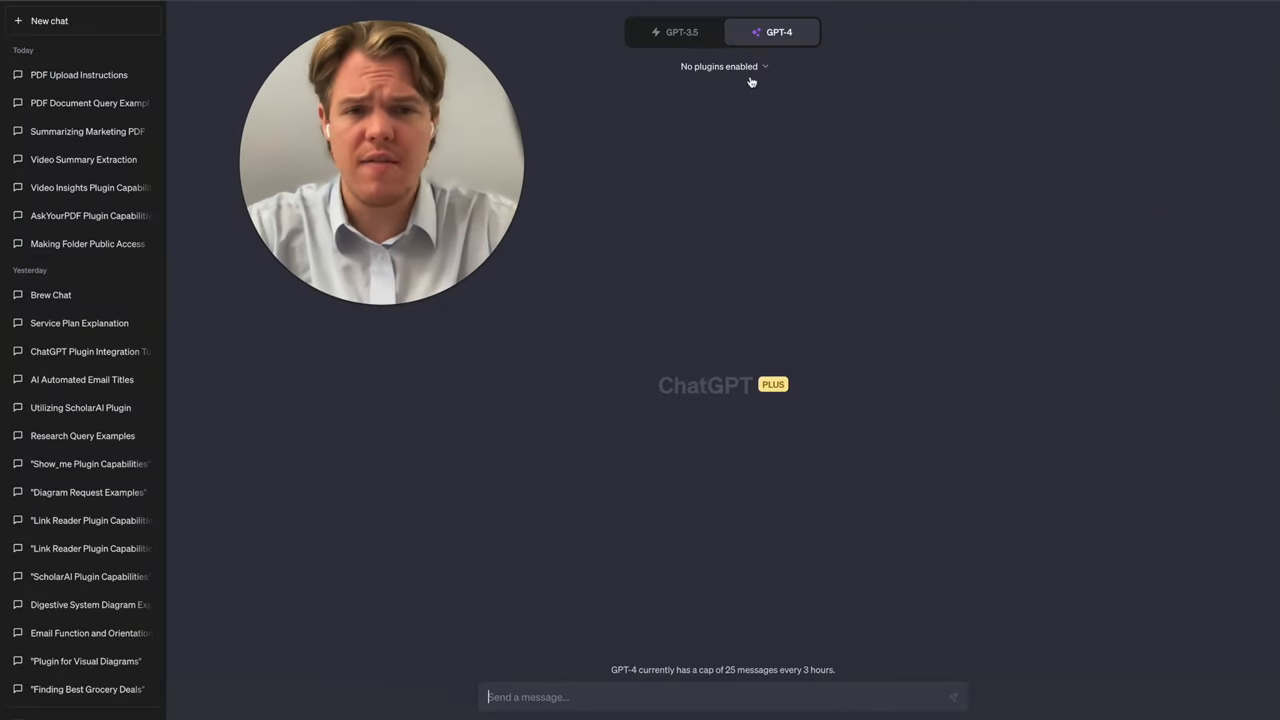
{"action": "left_click", "coordinate": [724, 66]}
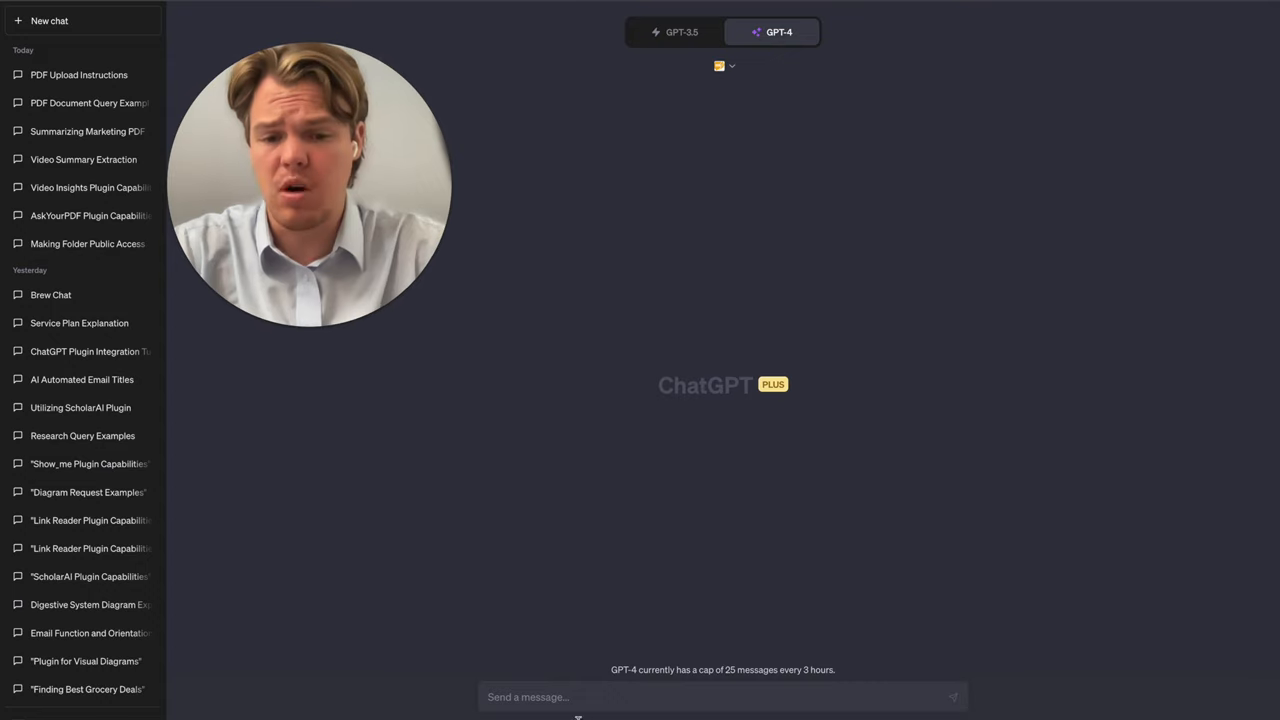
{"action": "type", "text": "What"}
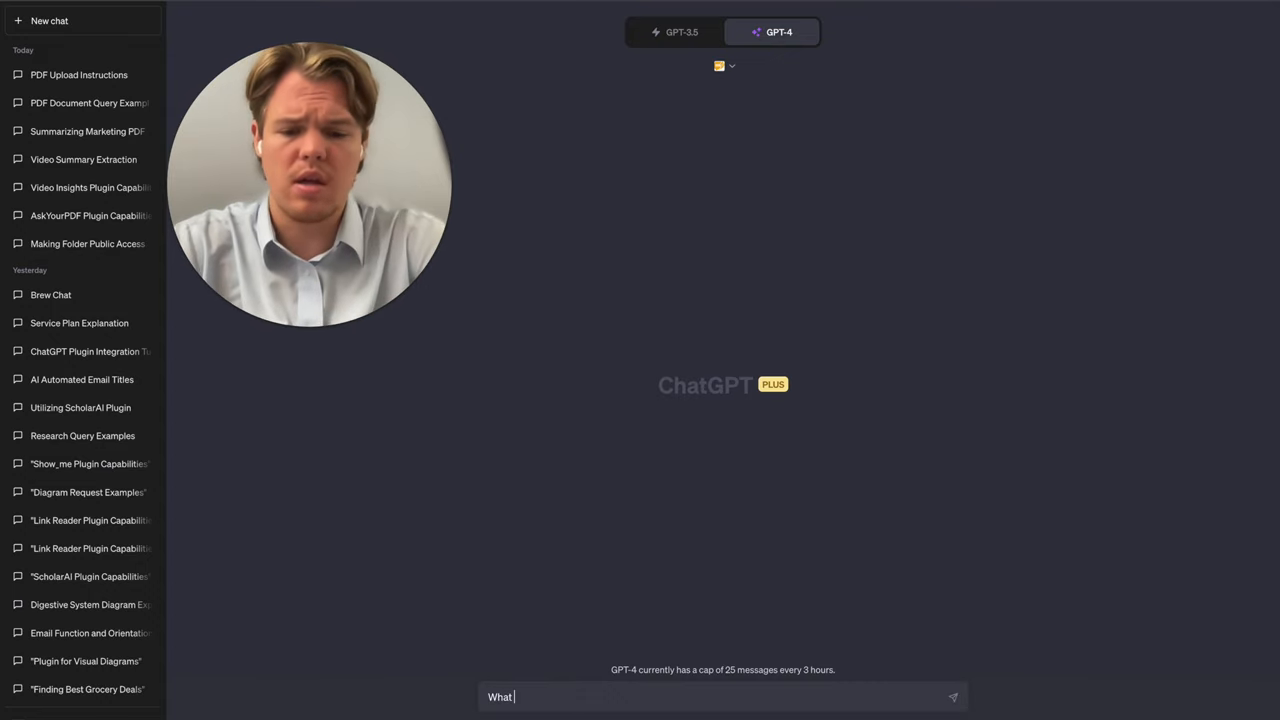
{"action": "type", "text": "is the capab"}
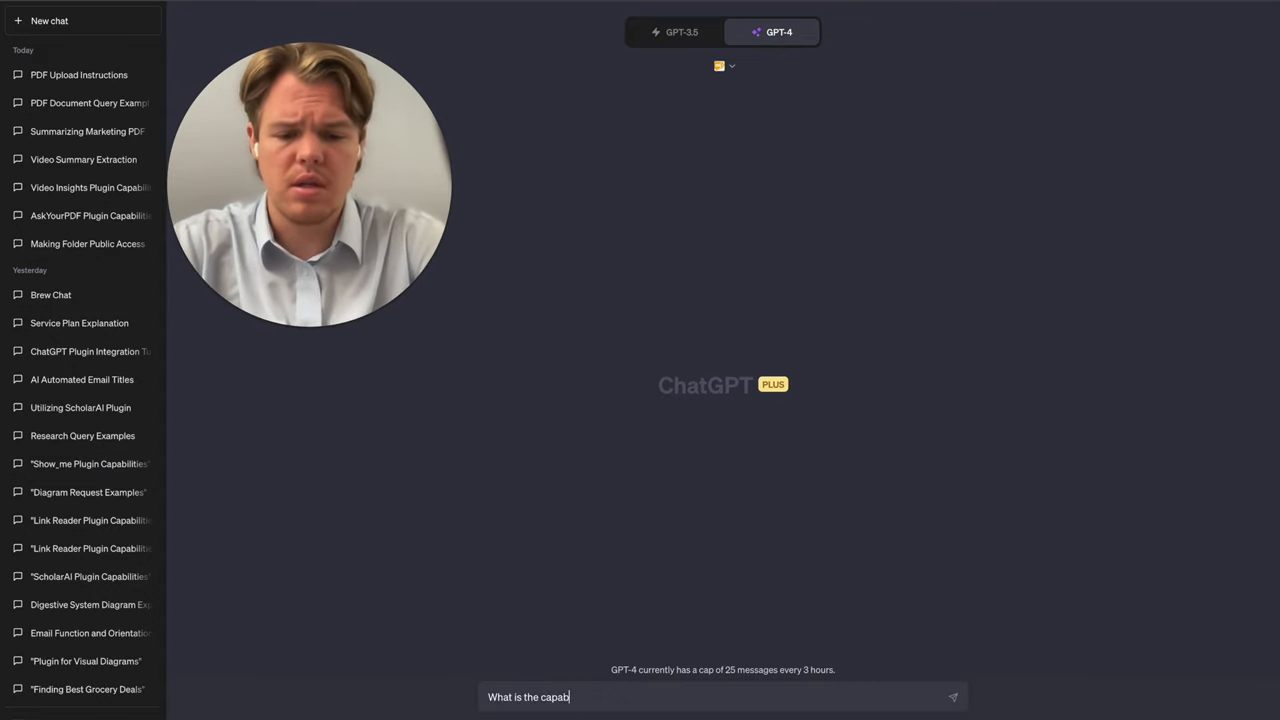
{"action": "type", "text": "ilities of the pl"}
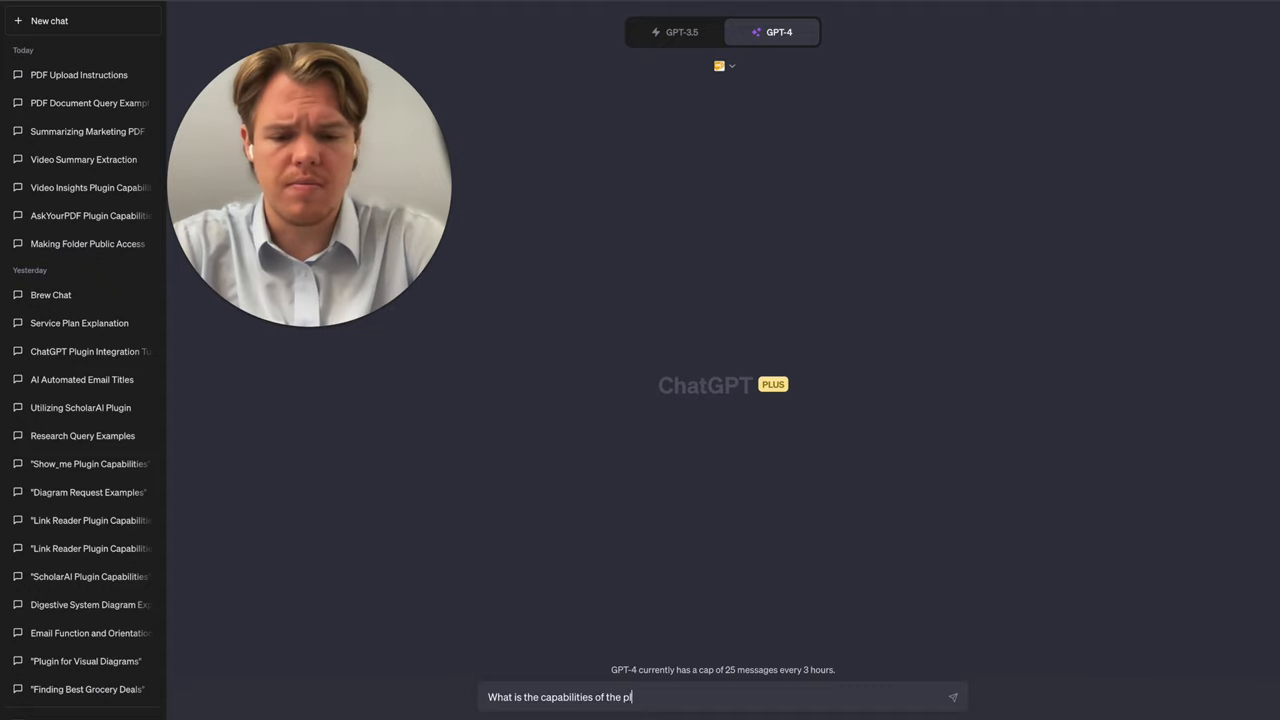
{"action": "key", "text": "Enter"}
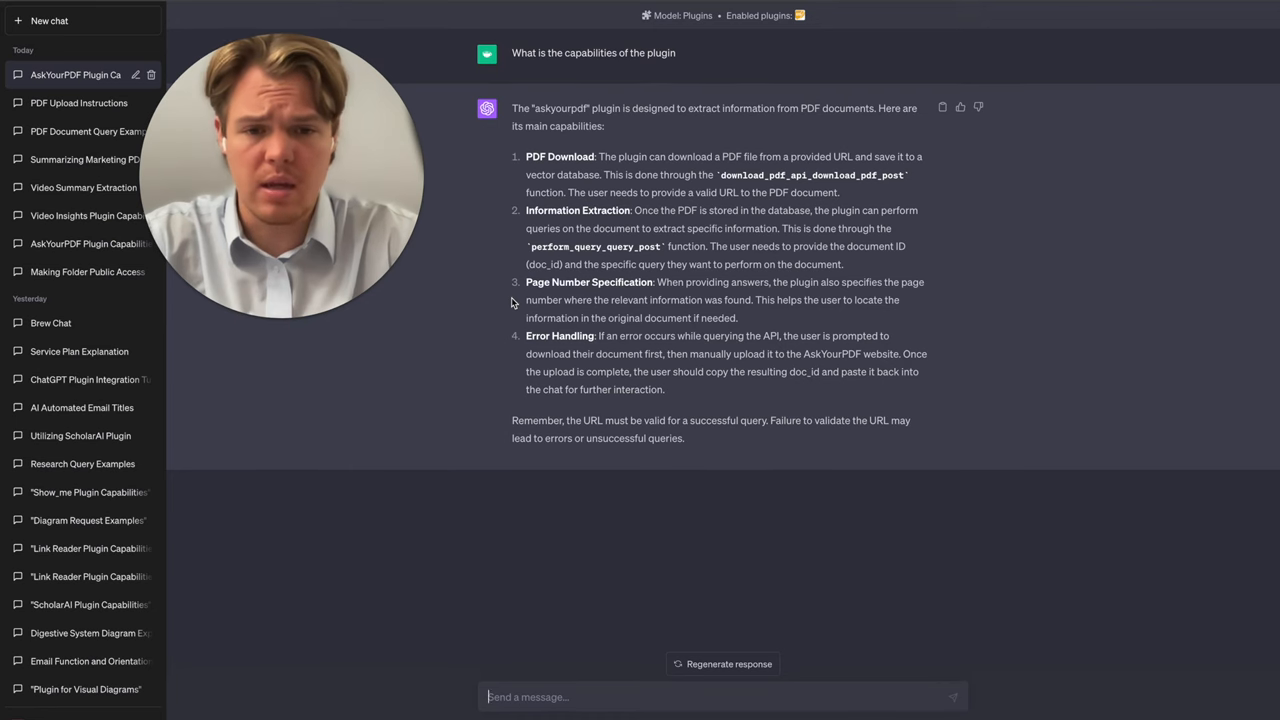
{"action": "mouse_move", "coordinate": [758, 348]}
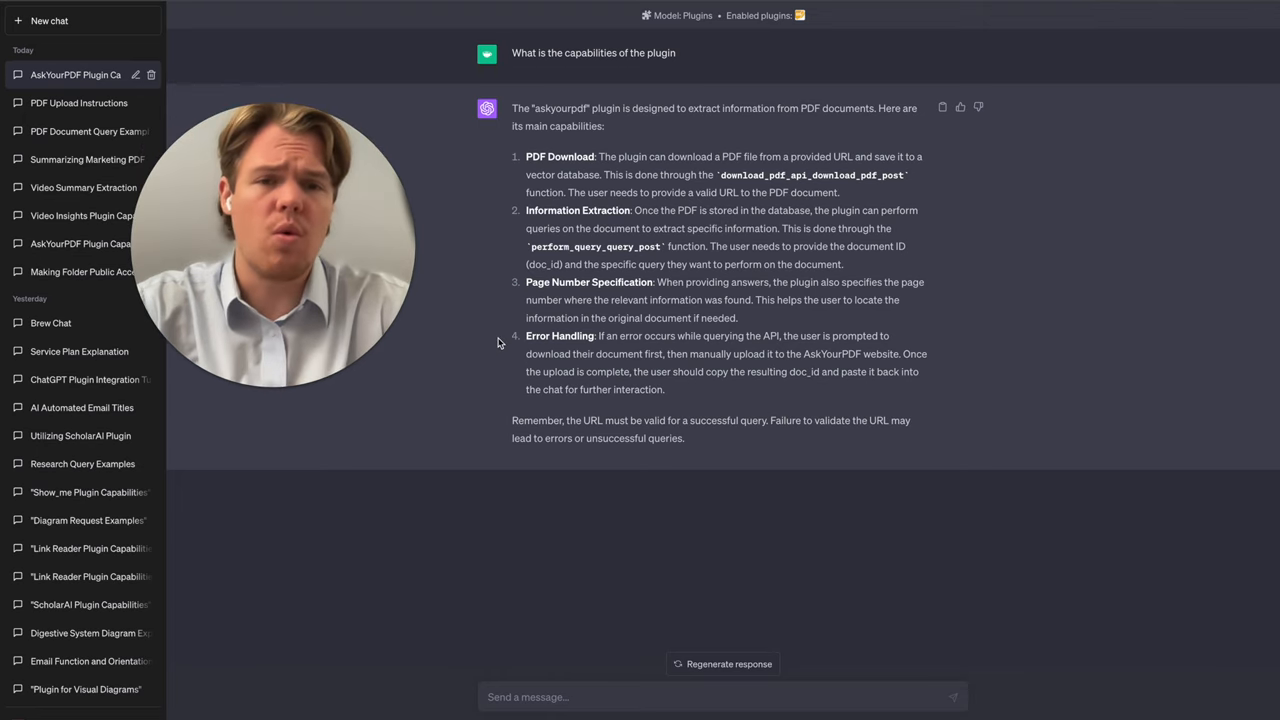
{"action": "mouse_move", "coordinate": [584, 608]}
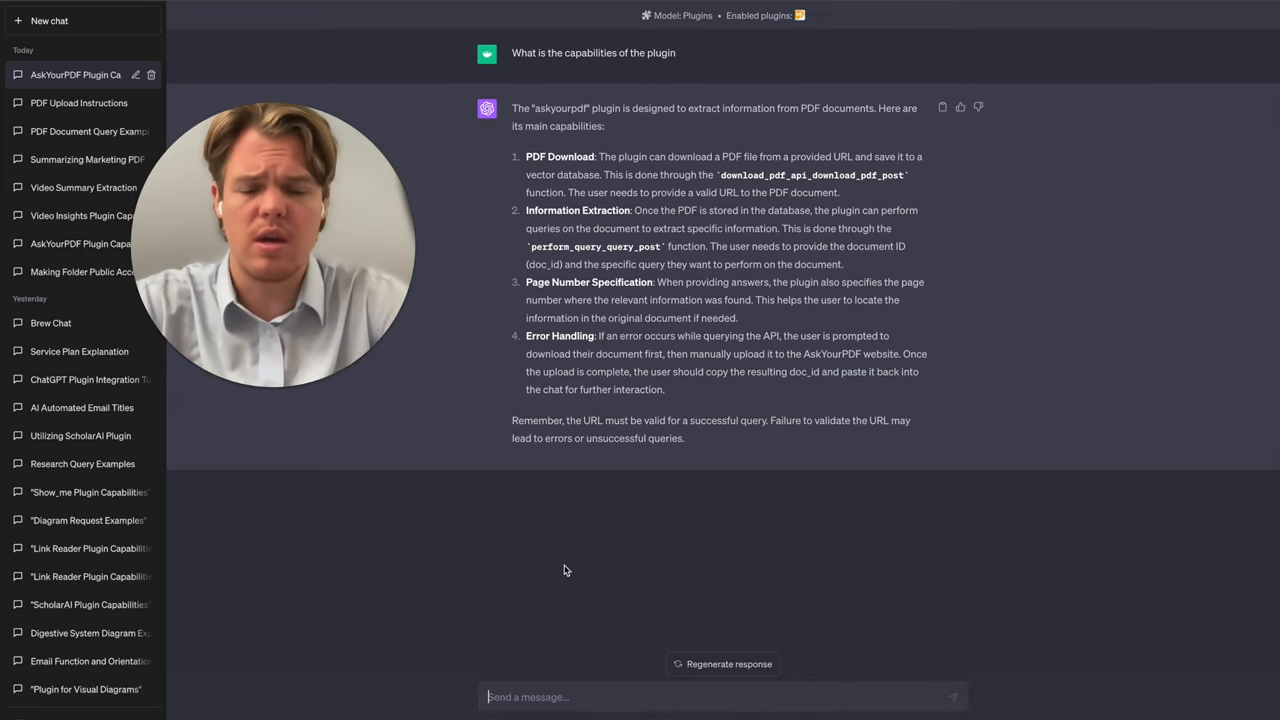
Ask 'Let me provide a pdf to your api' and how to drag it in, getting upload steps
{"action": "type", "text": "Let me"}
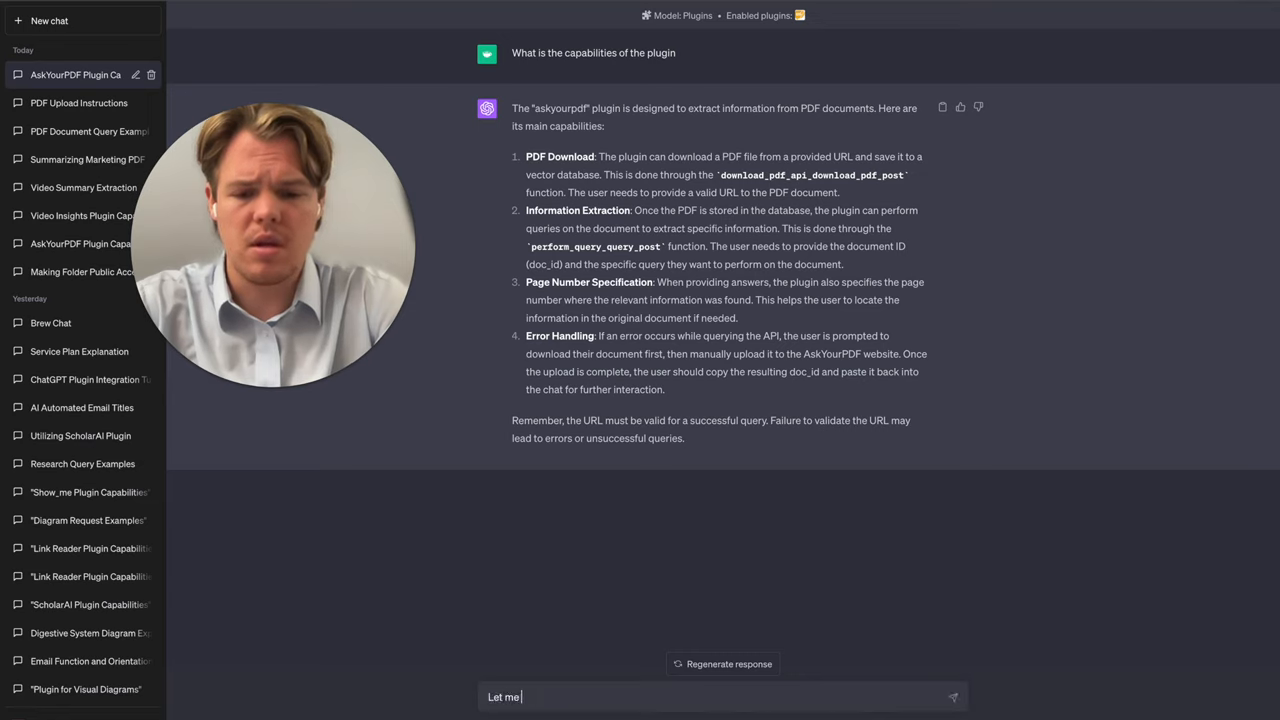
{"action": "type", "text": "de a pdf"}
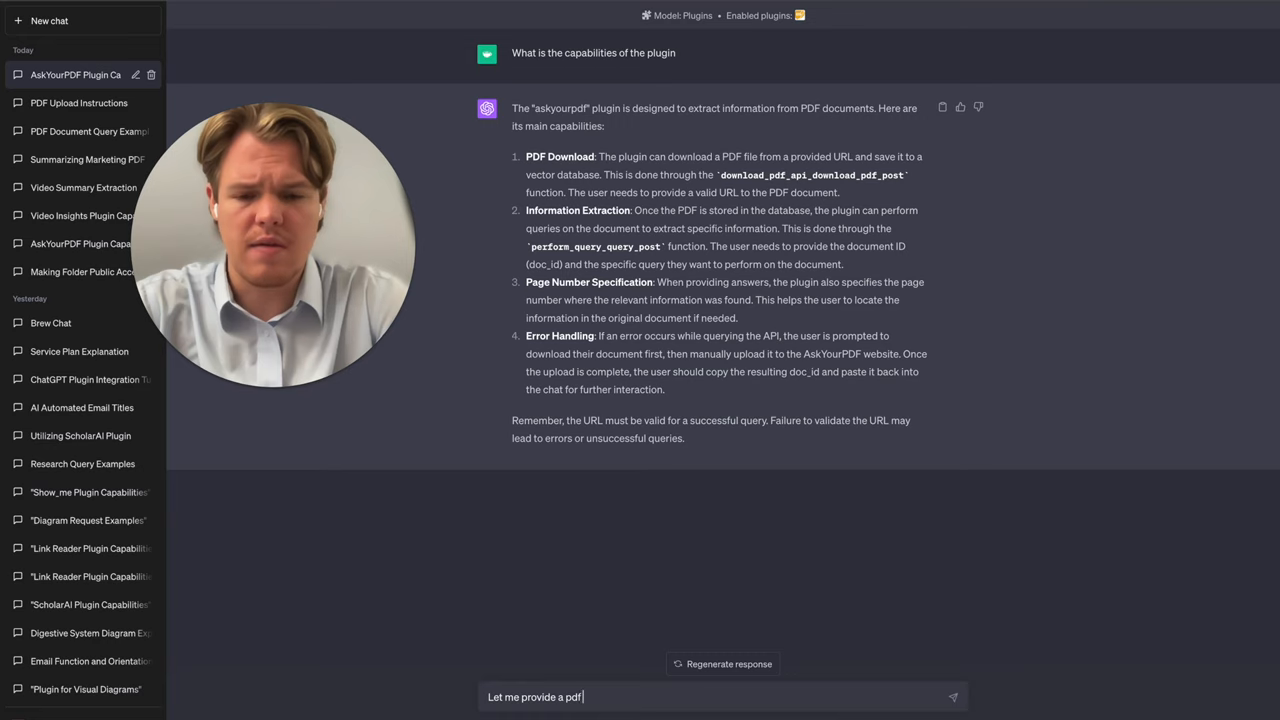
{"action": "type", "text": "to your ap"}
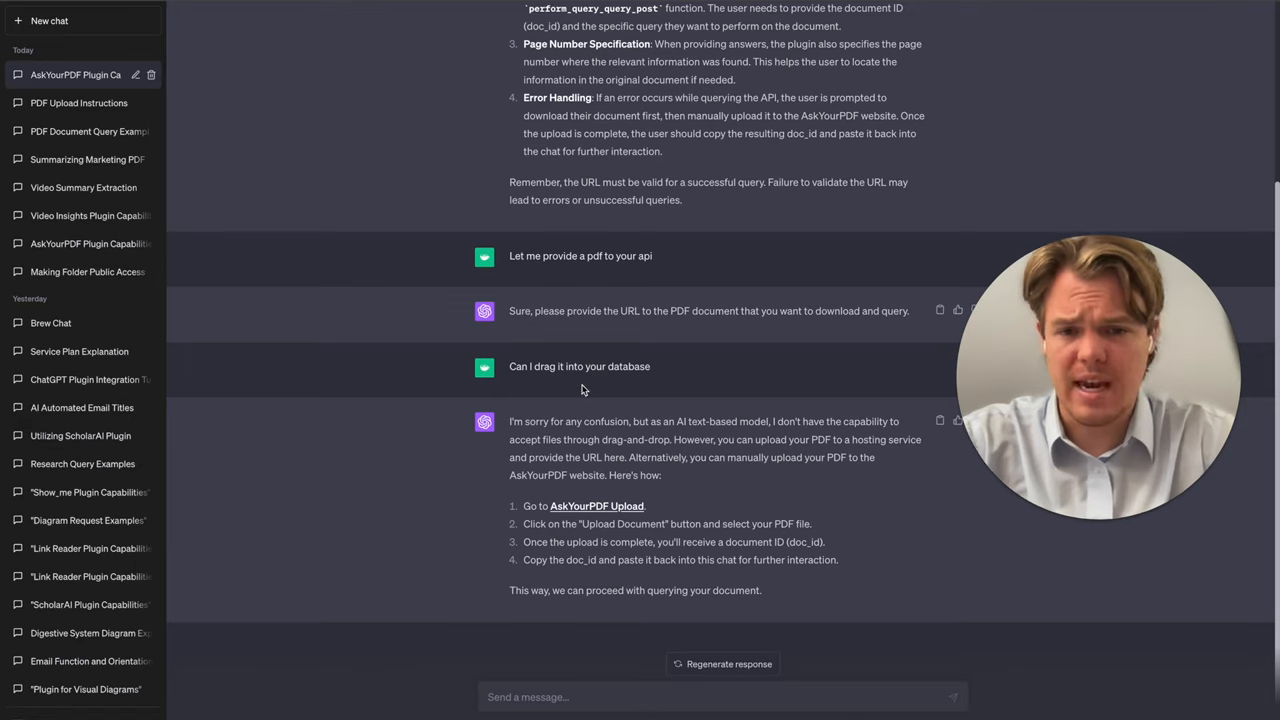
{"action": "mouse_move", "coordinate": [604, 578]}
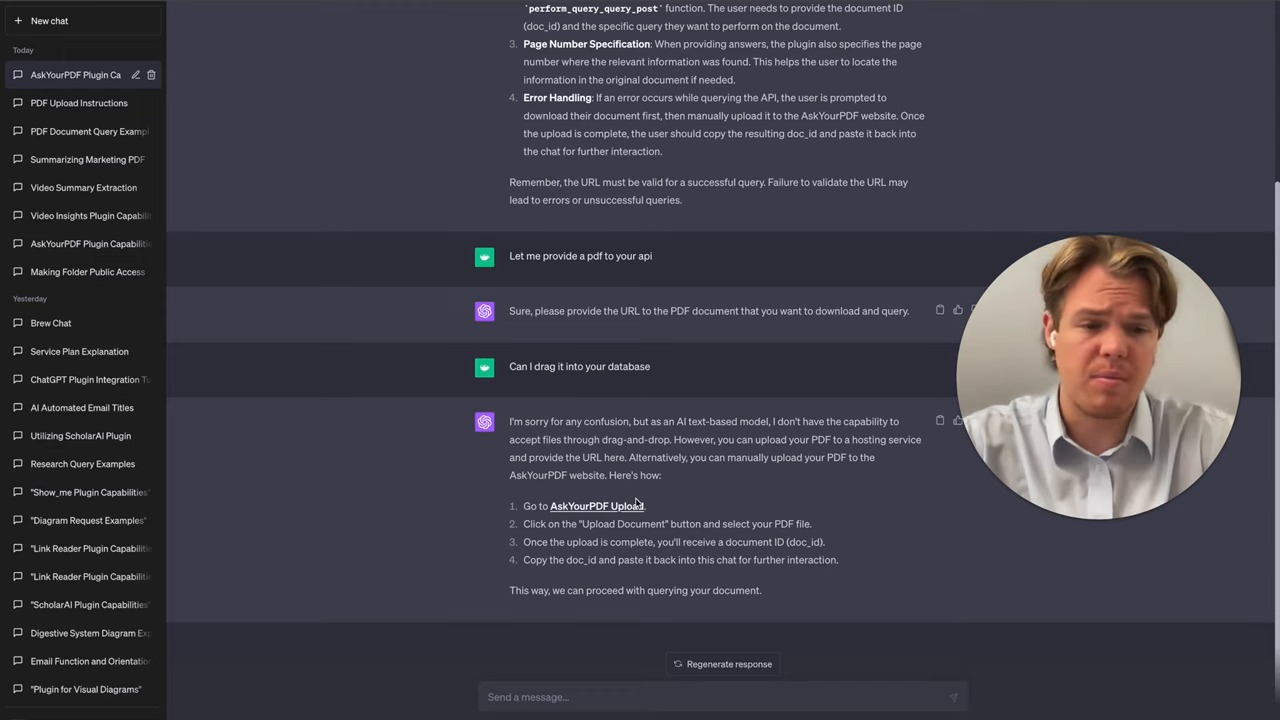
{"action": "left_click", "coordinate": [596, 504]}
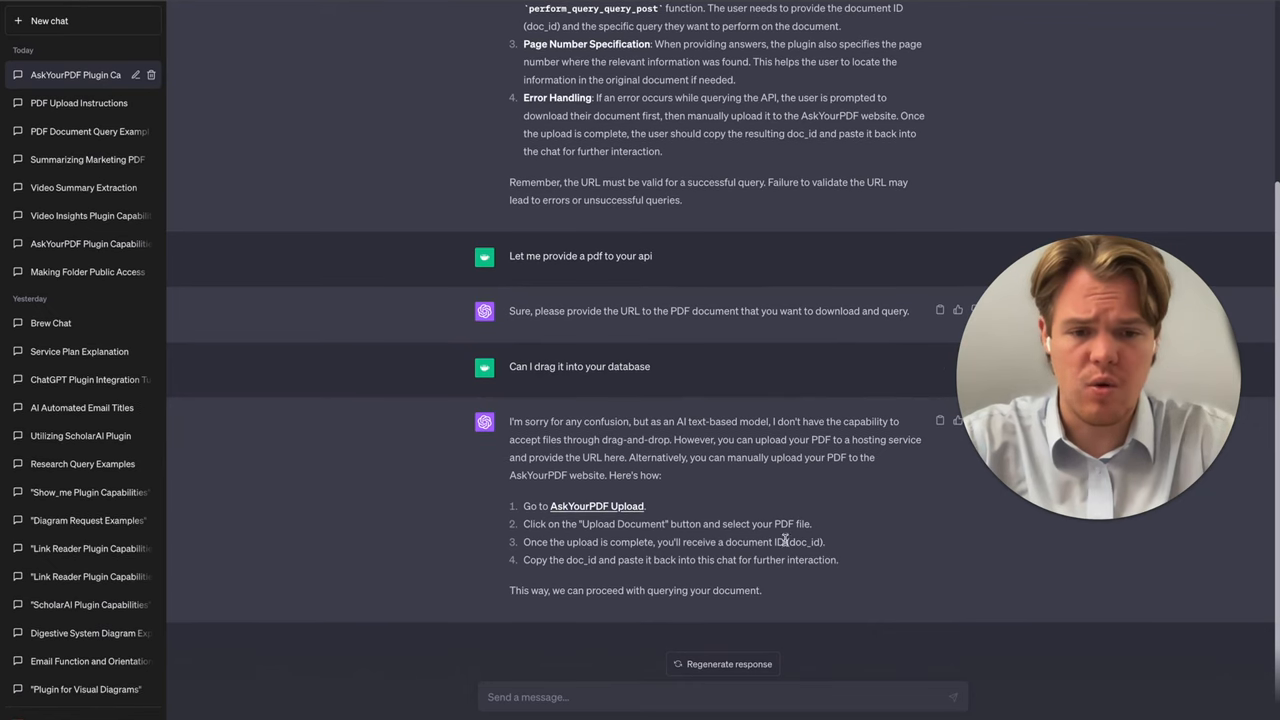
{"action": "mouse_move", "coordinate": [624, 668]}
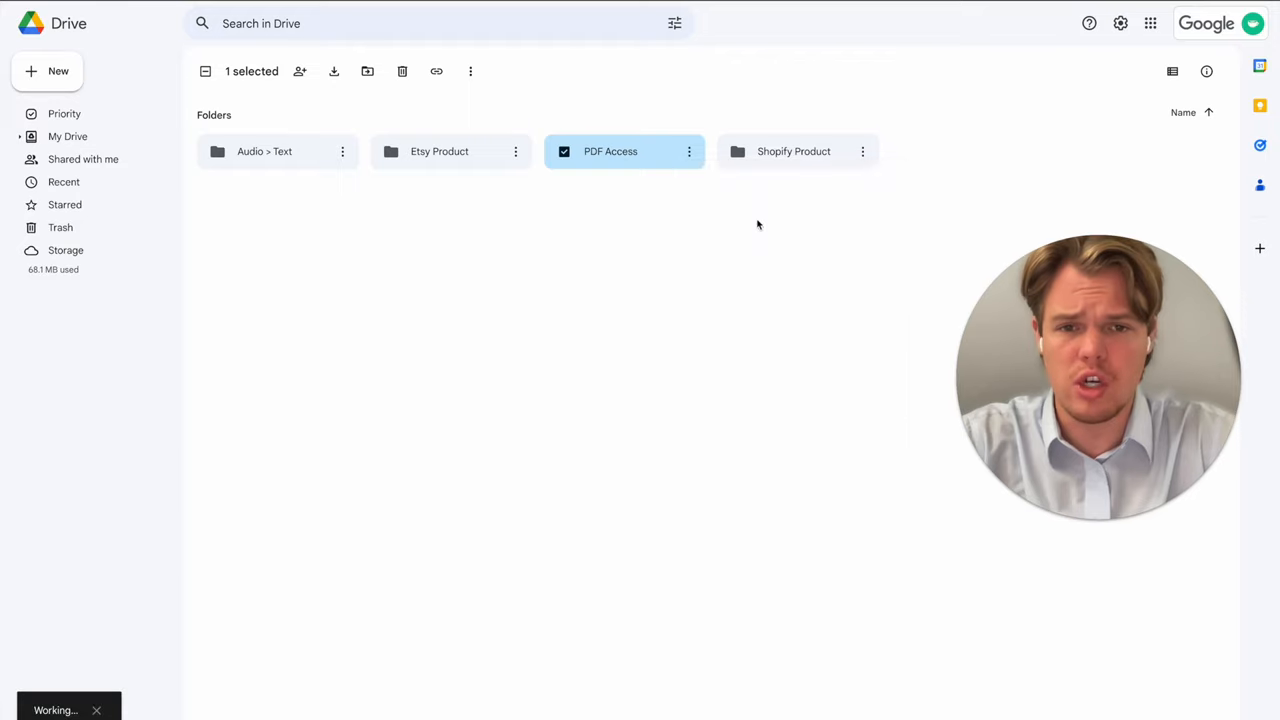
Share the PDF Access folder as 'Anyone with the link' Viewer and enter the folder
{"action": "left_click", "coordinate": [436, 72]}
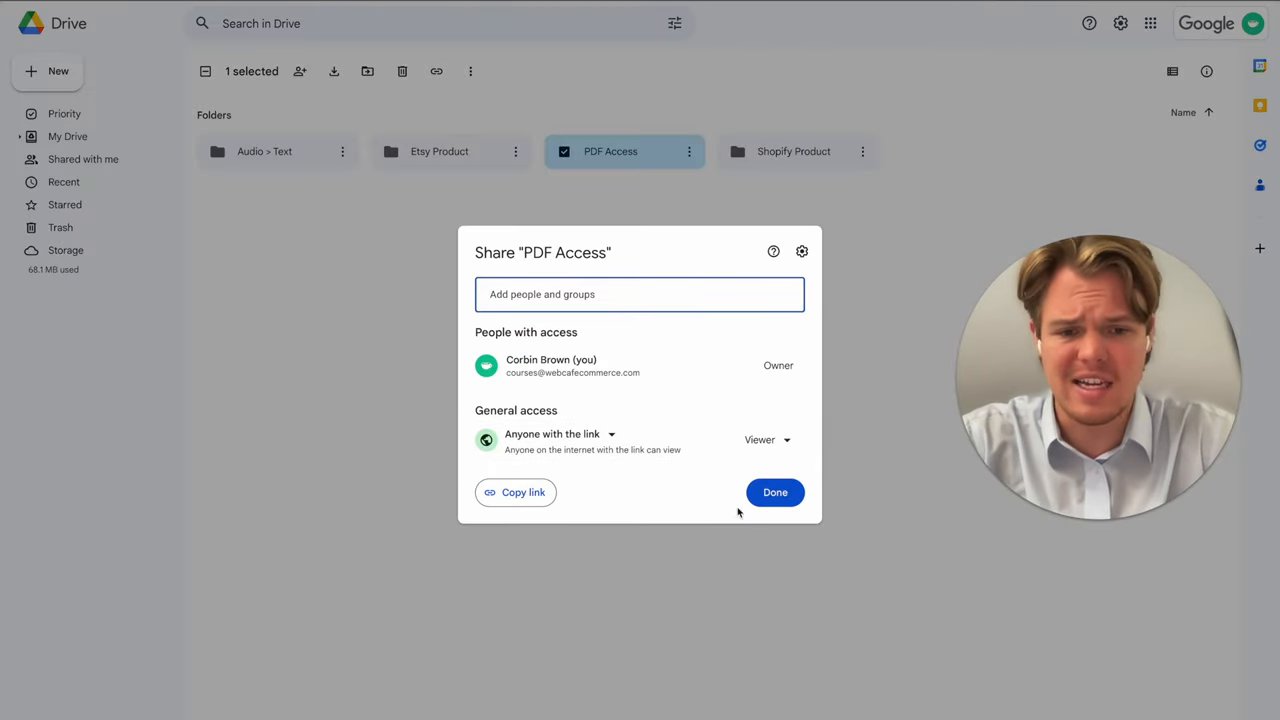
{"action": "left_click", "coordinate": [776, 492]}
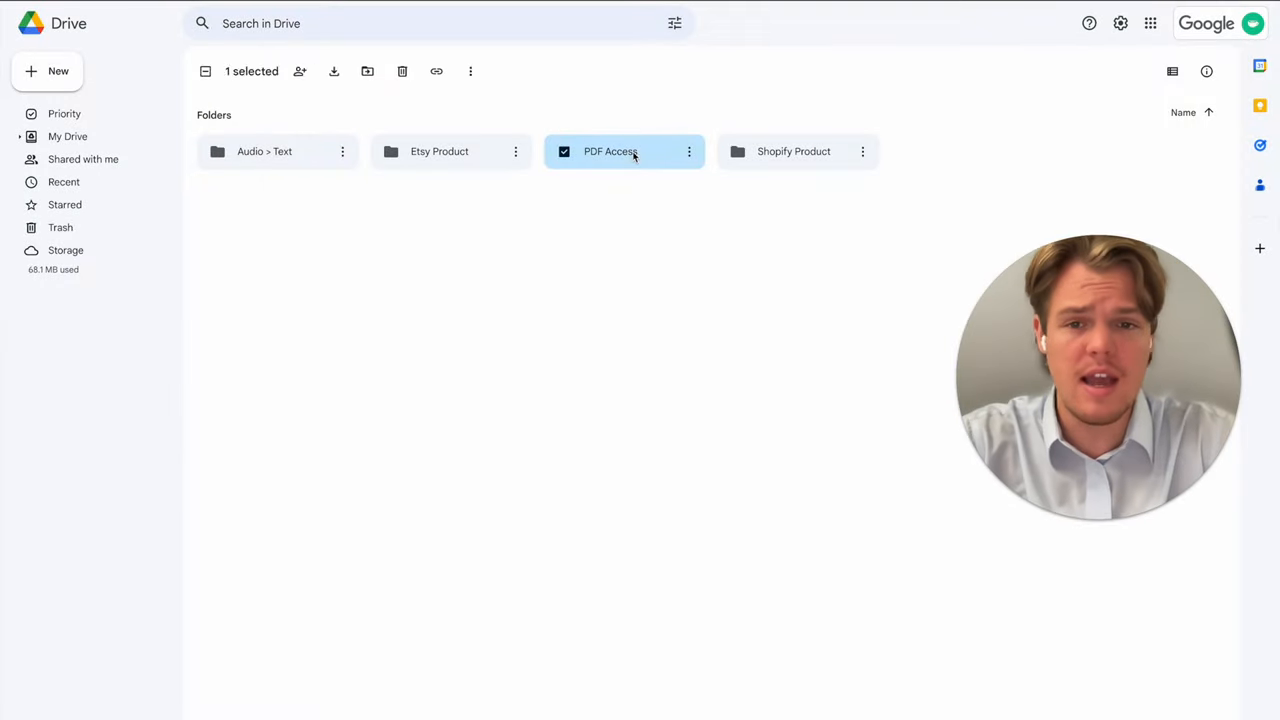
{"action": "double_click", "coordinate": [610, 152]}
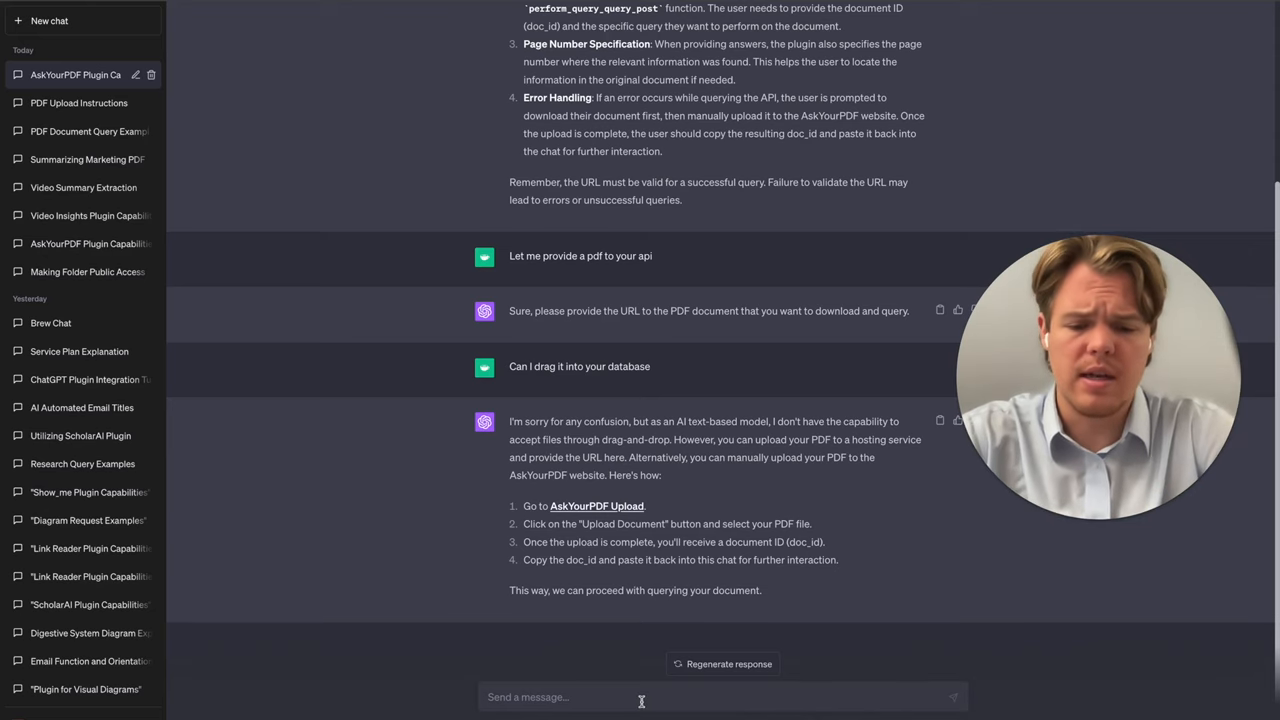
Draft a 'Summarize' request and bring up the YouTube Affiliate PDF's action menu
{"action": "type", "text": "Summar"}
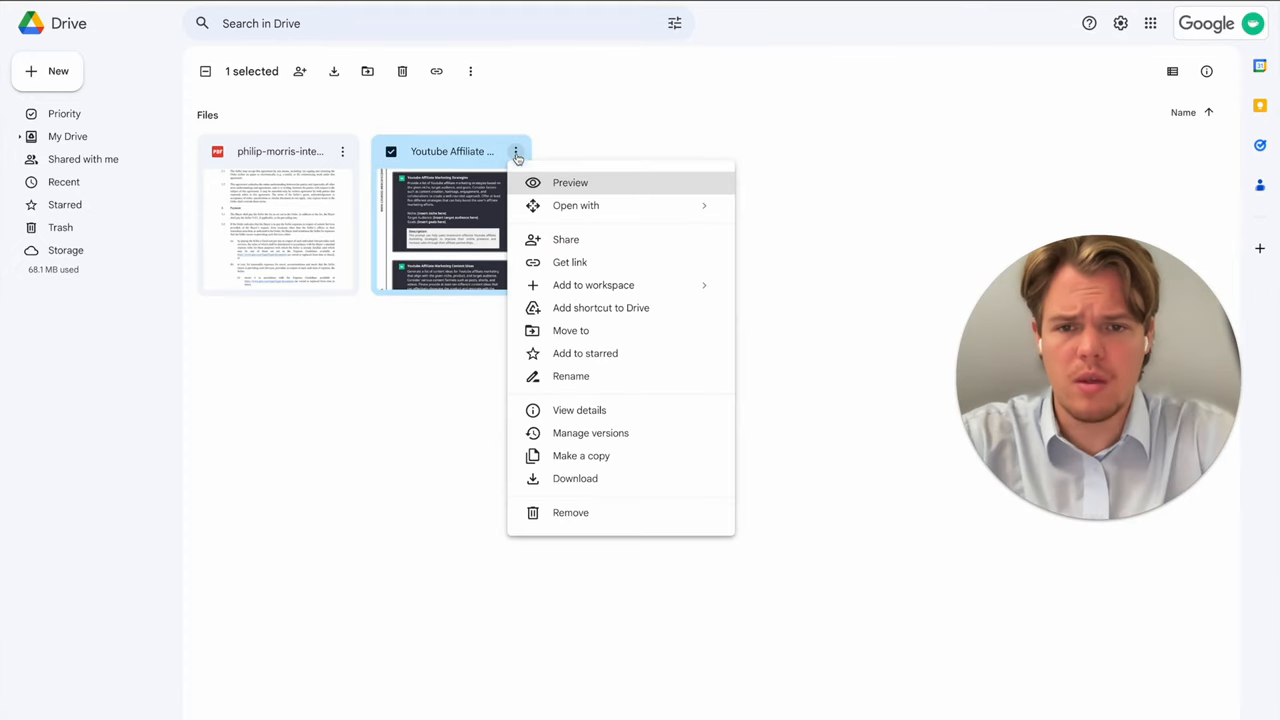
{"action": "mouse_move", "coordinate": [592, 284]}
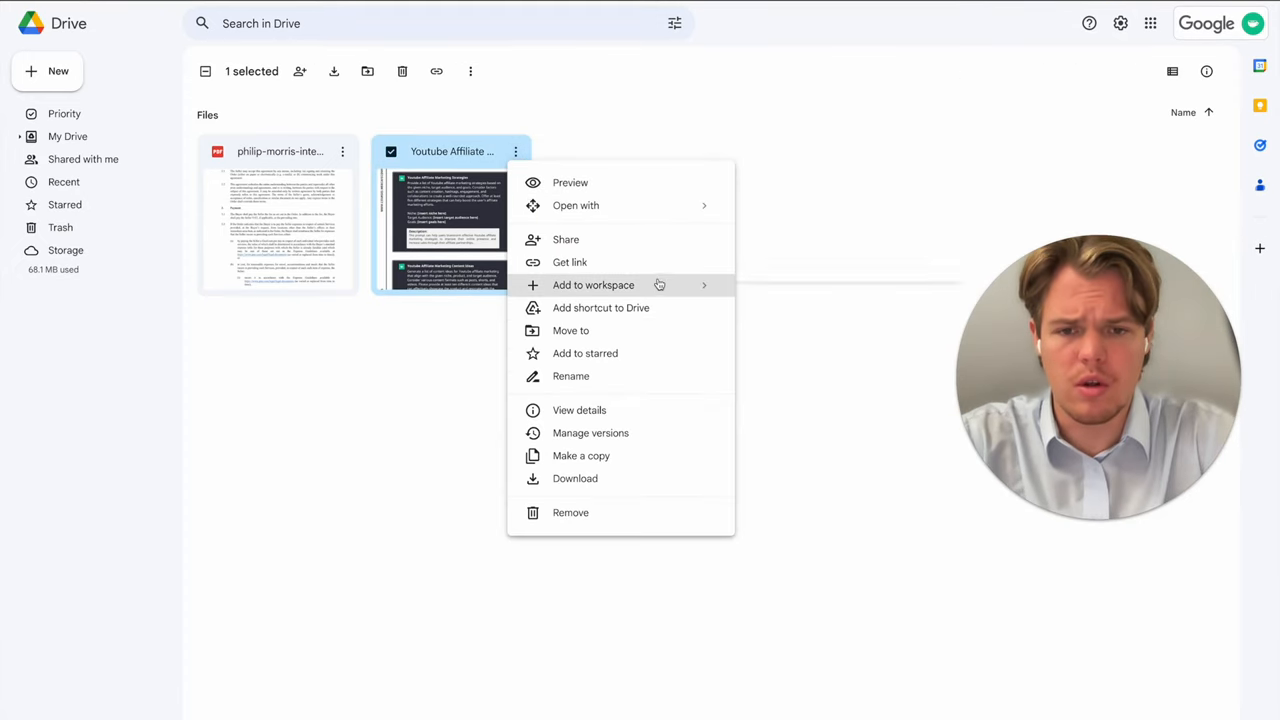
{"action": "left_click", "coordinate": [566, 240]}
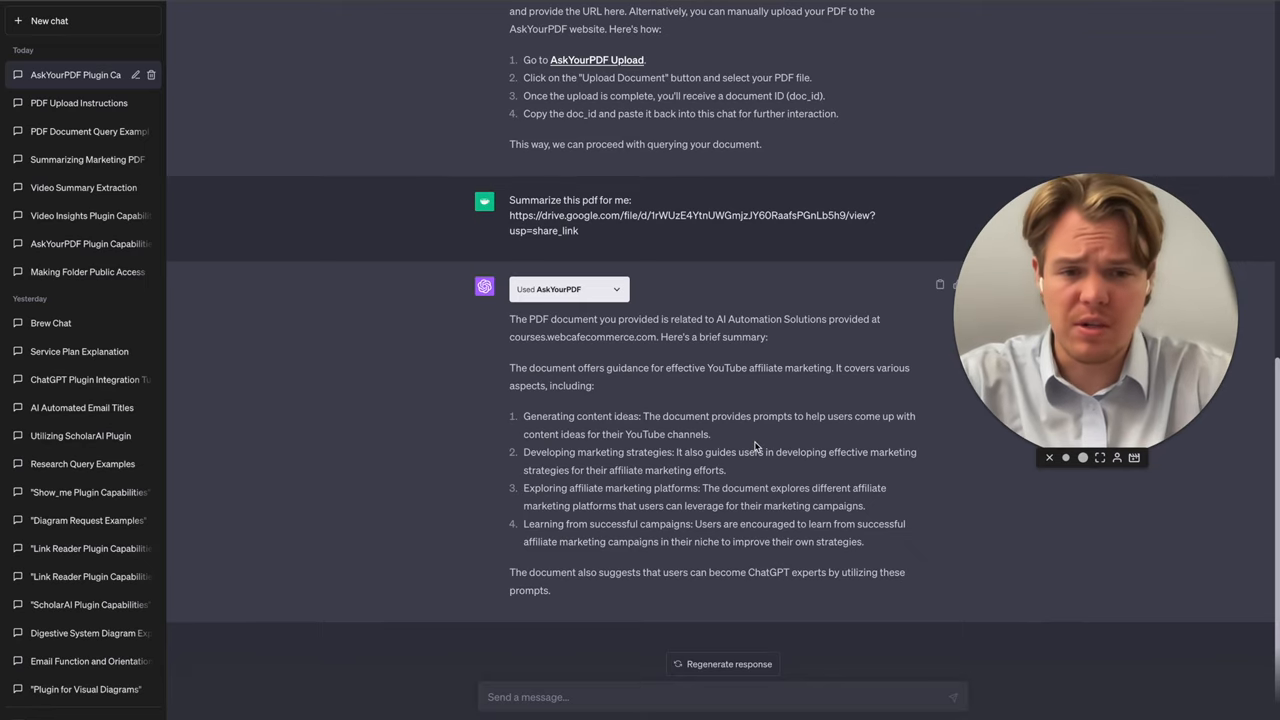
{"action": "mouse_move", "coordinate": [646, 388]}
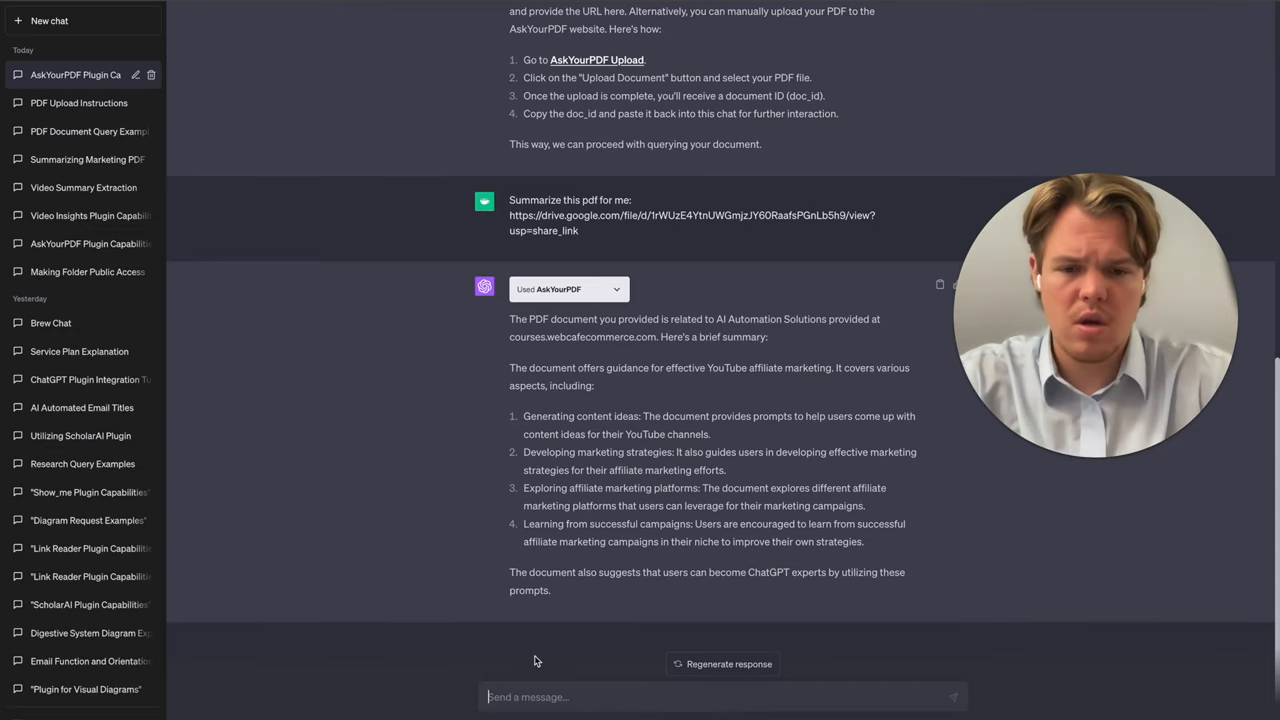
Ask 'Can you find the conclusion of this report for me?' with the PDF URL and read the failed-download reply
{"action": "type", "text": "\"Can you find the conclusion of this report for me?\""}
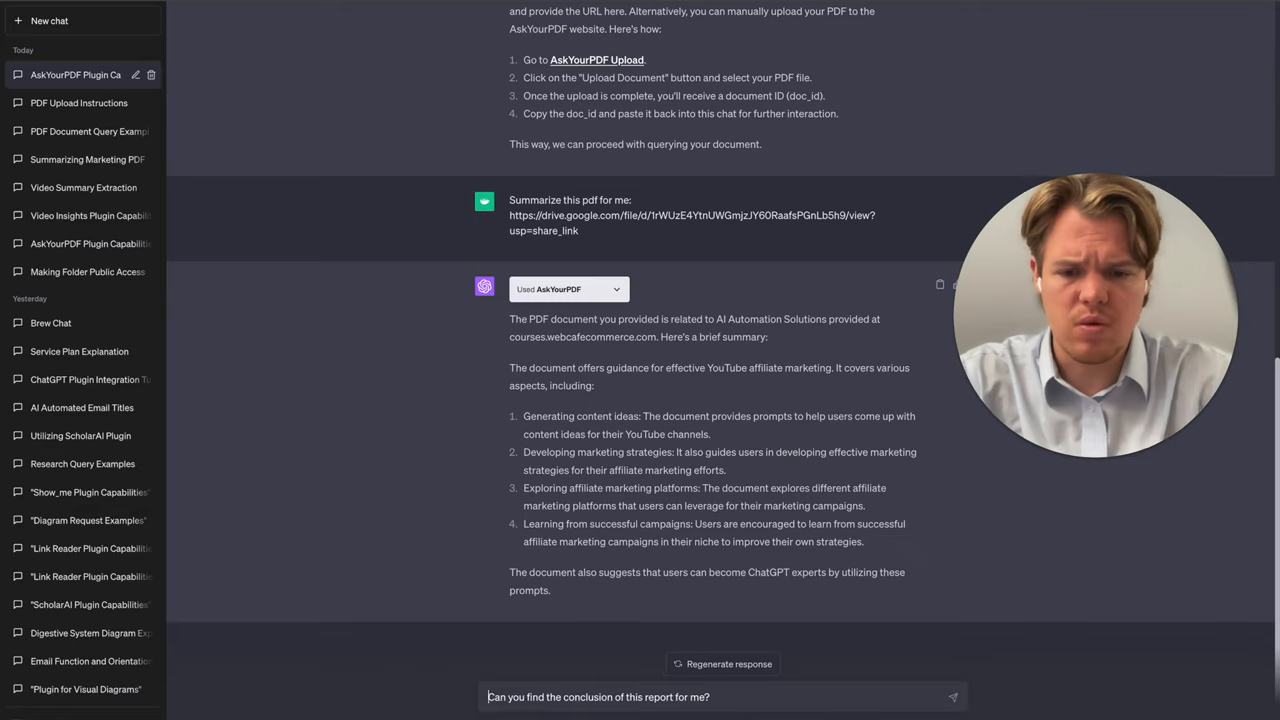
{"action": "mouse_move", "coordinate": [544, 464]}
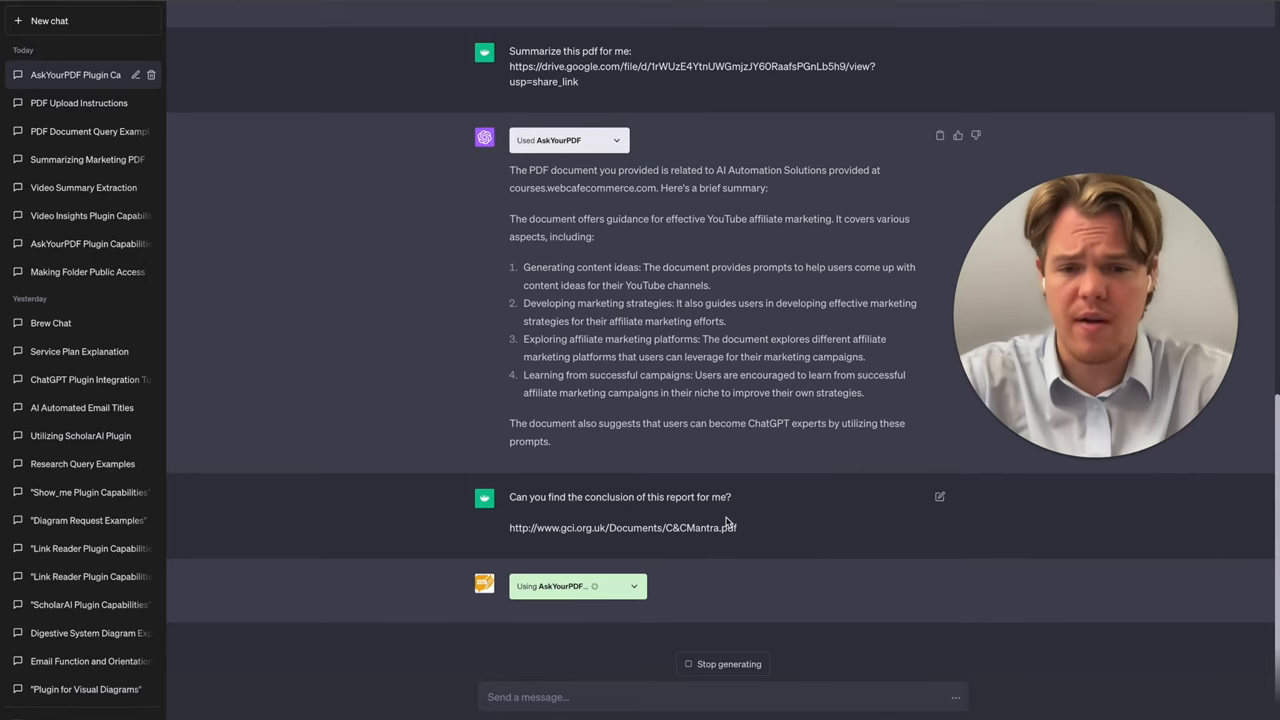
{"action": "scroll", "scroll_direction": "down", "scroll_amount": 3}
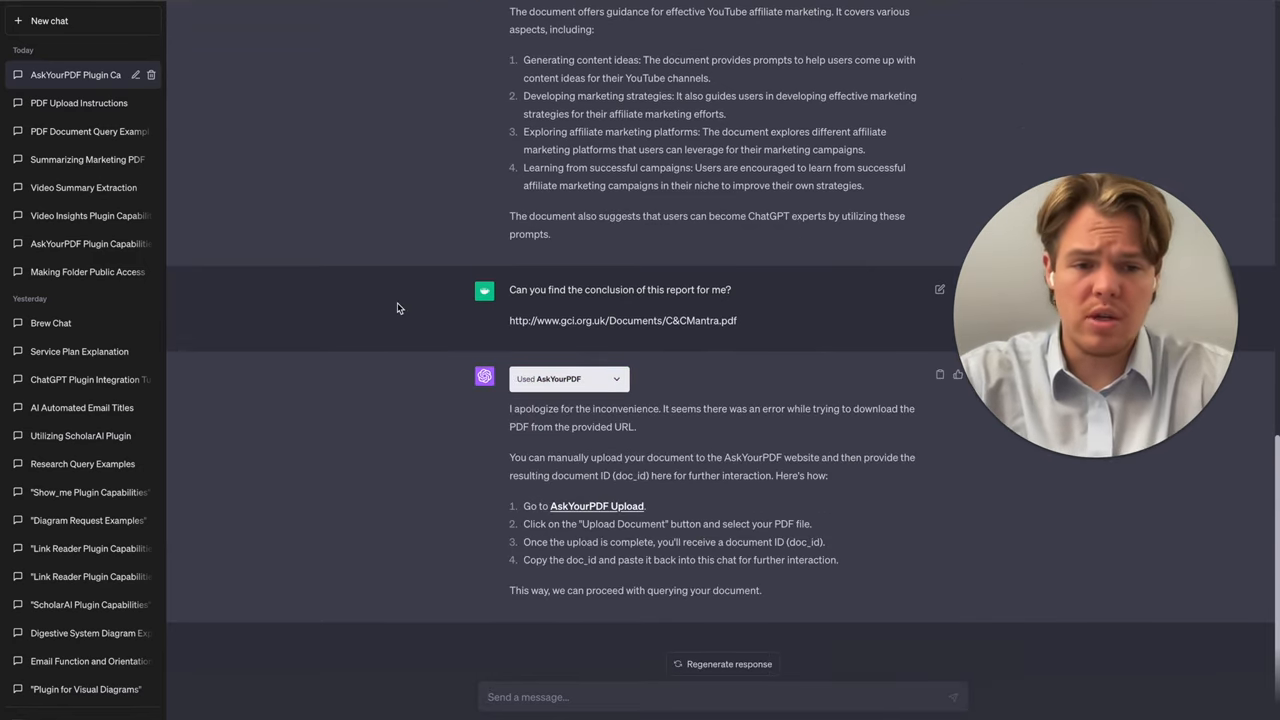
{"action": "mouse_move", "coordinate": [420, 60]}
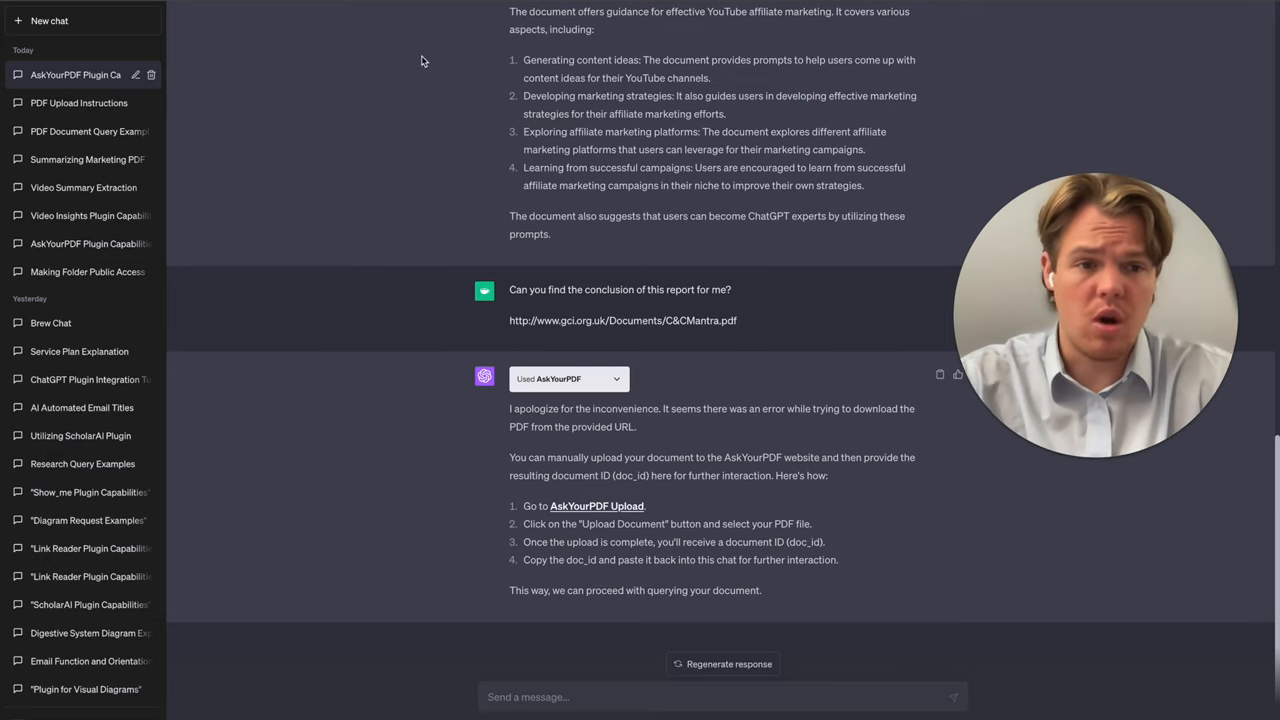
{"action": "mouse_move", "coordinate": [462, 98]}
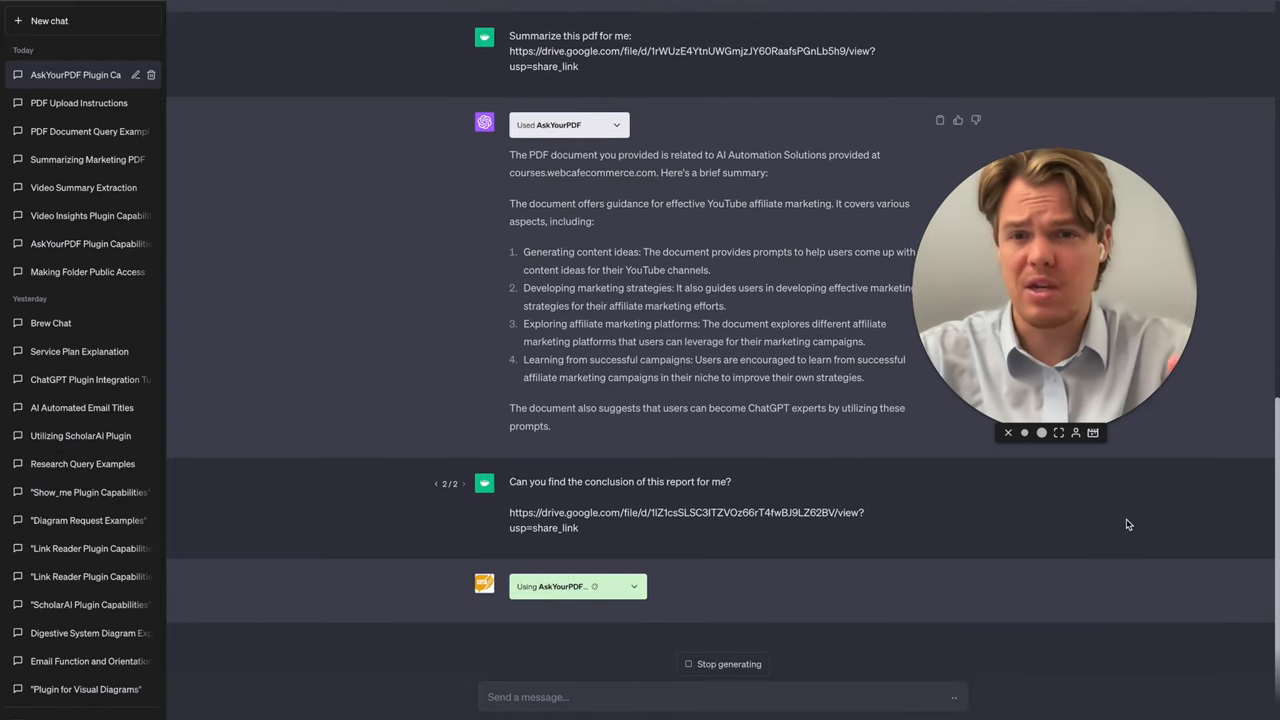
{"action": "mouse_move", "coordinate": [932, 530]}
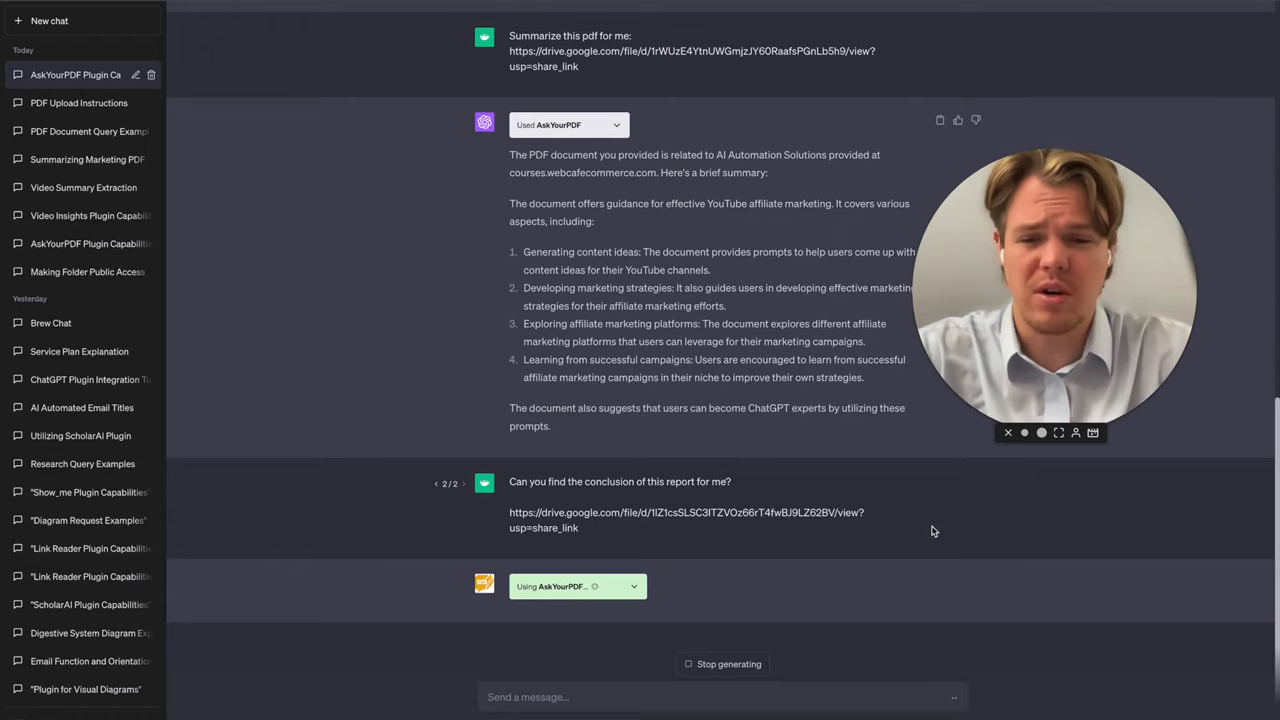
{"action": "mouse_move", "coordinate": [808, 468]}
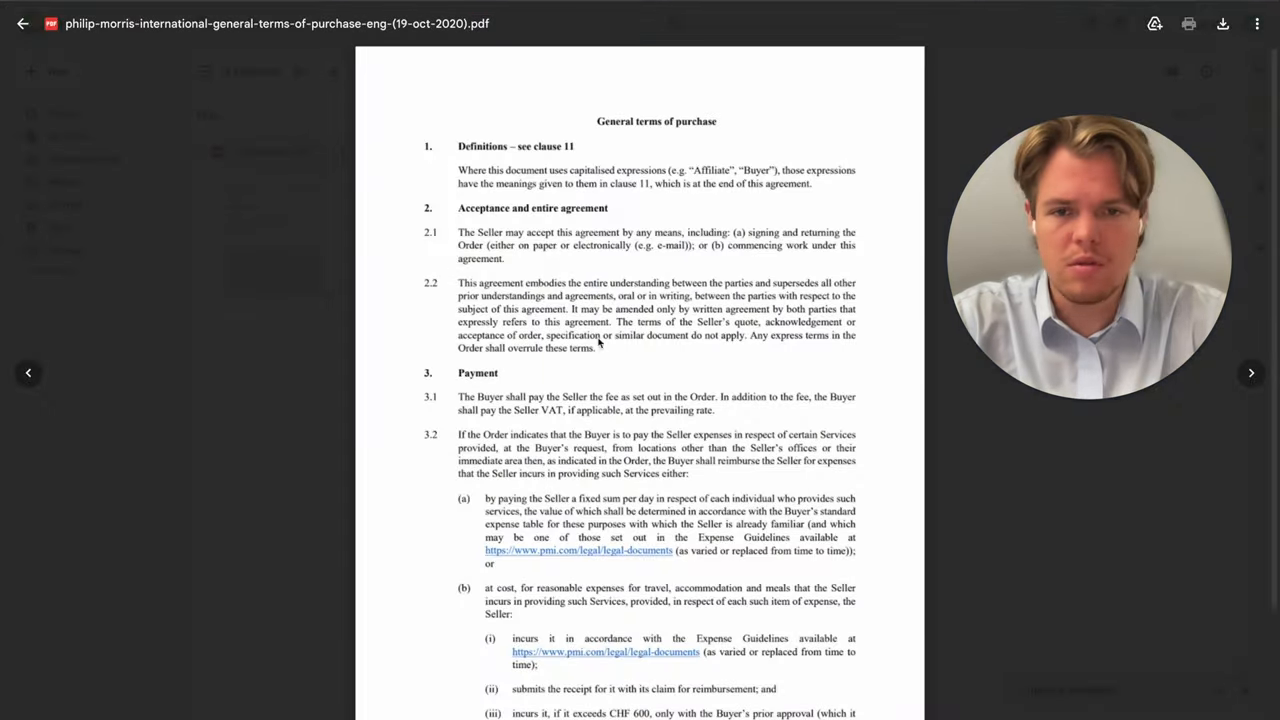
Scroll through the Philip Morris terms of purchase PDF preview
{"action": "scroll", "scroll_direction": "down", "scroll_amount": 3}
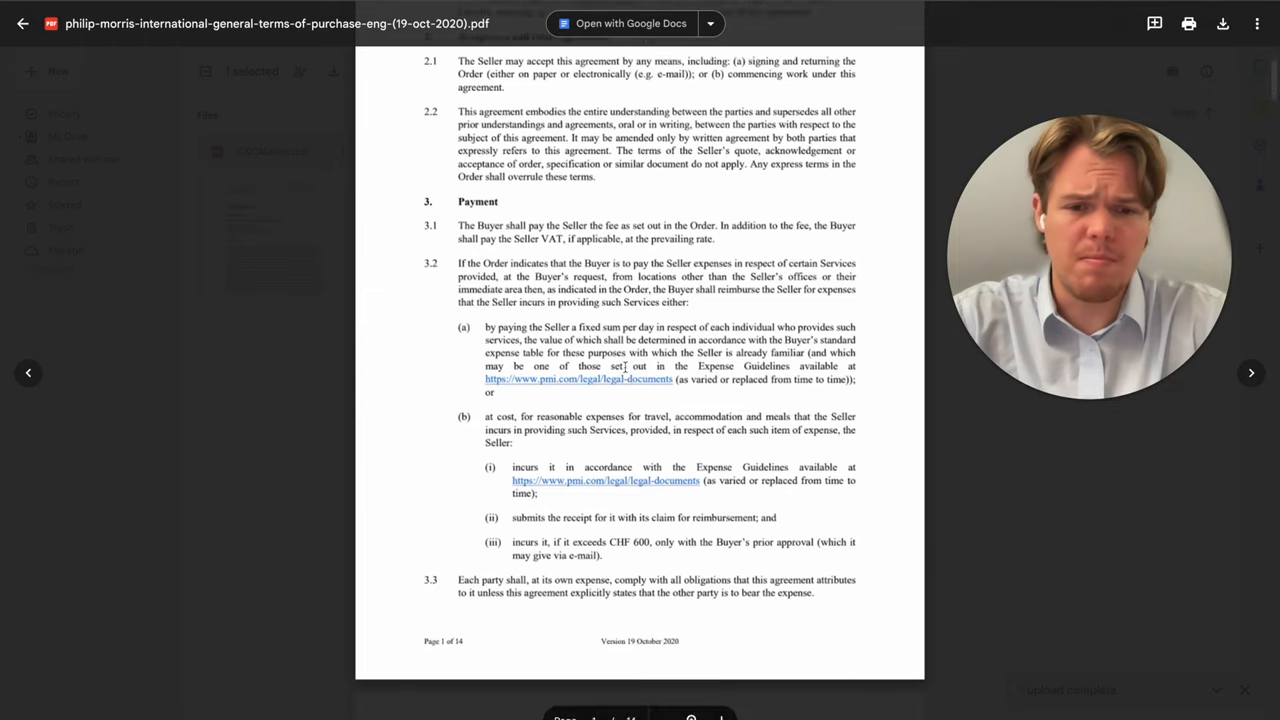
{"action": "scroll", "scroll_direction": "down", "scroll_amount": 3}
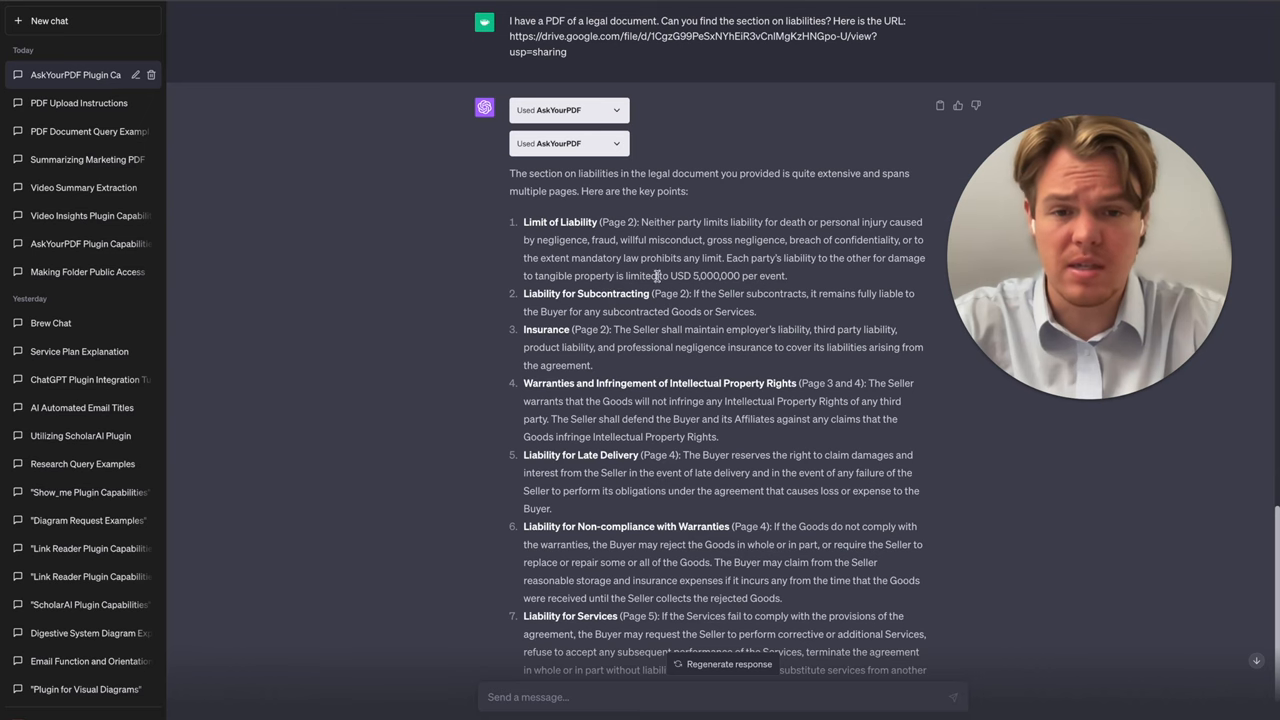
Scroll through AskYourPDF's list of the contract's liability clauses with page numbers
{"action": "scroll", "scroll_direction": "down", "scroll_amount": 3}
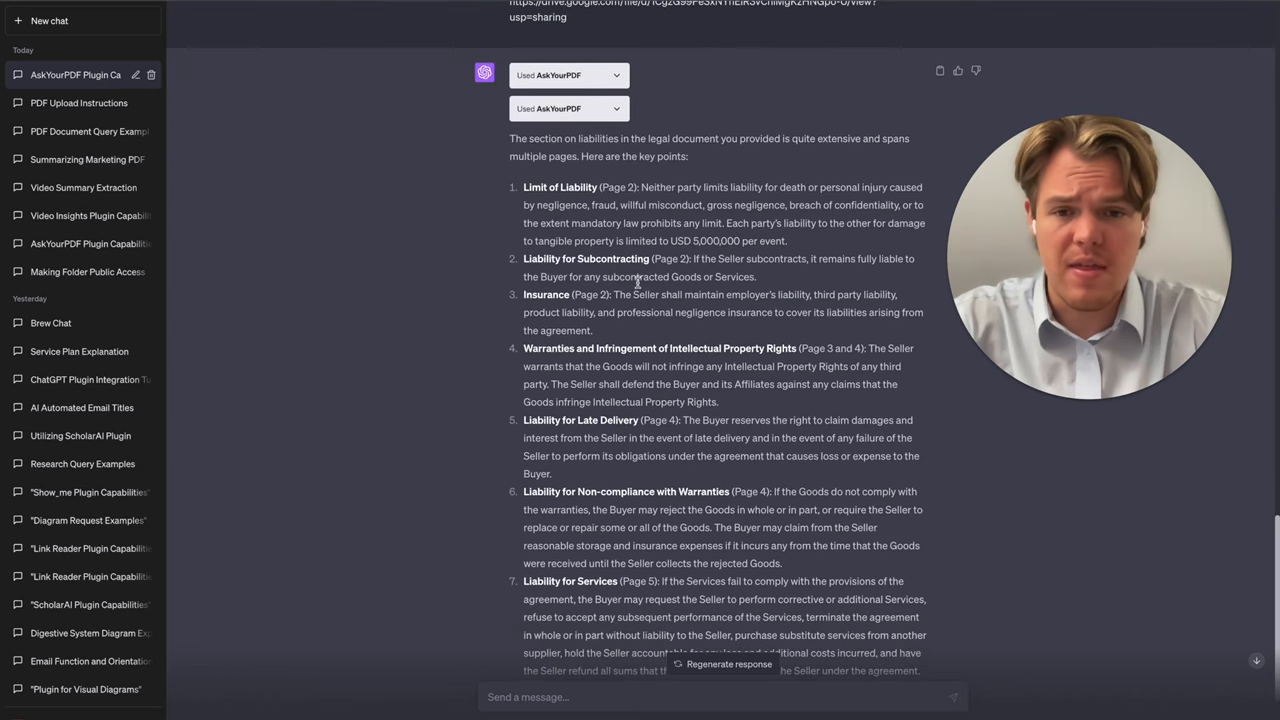
{"action": "scroll", "scroll_direction": "down", "scroll_amount": 3}
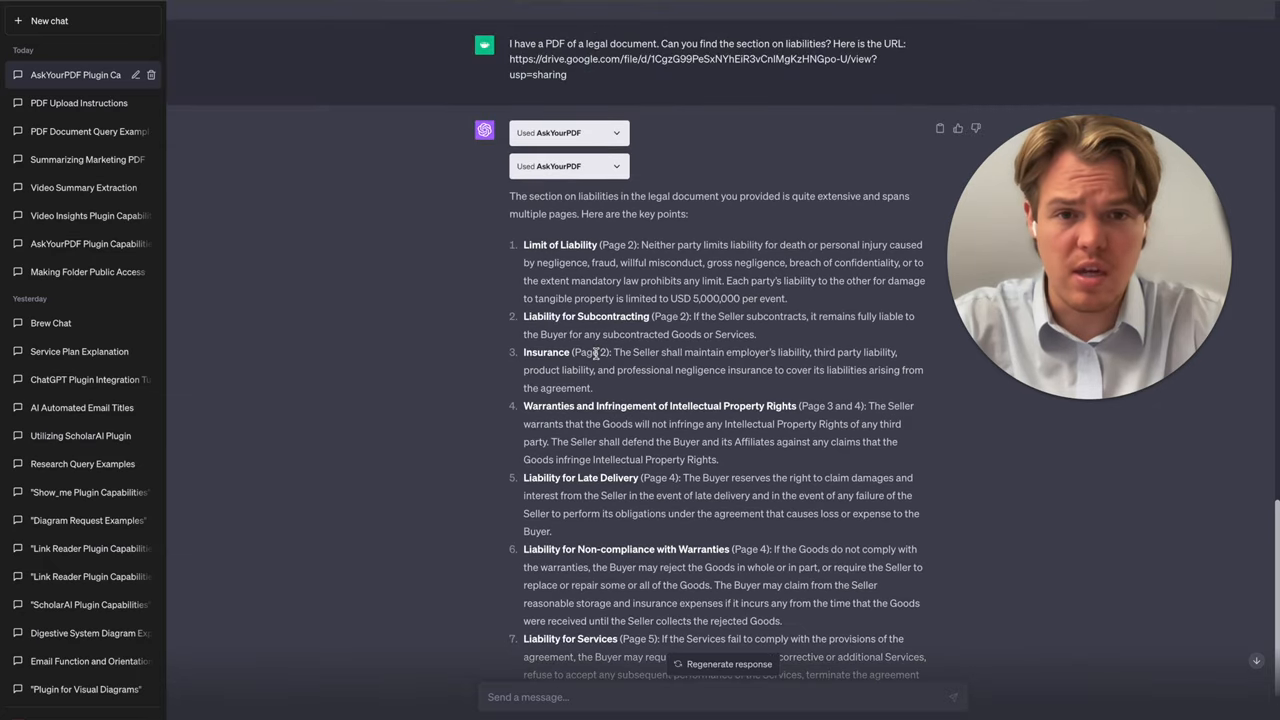
{"action": "scroll", "scroll_direction": "down", "scroll_amount": 3}
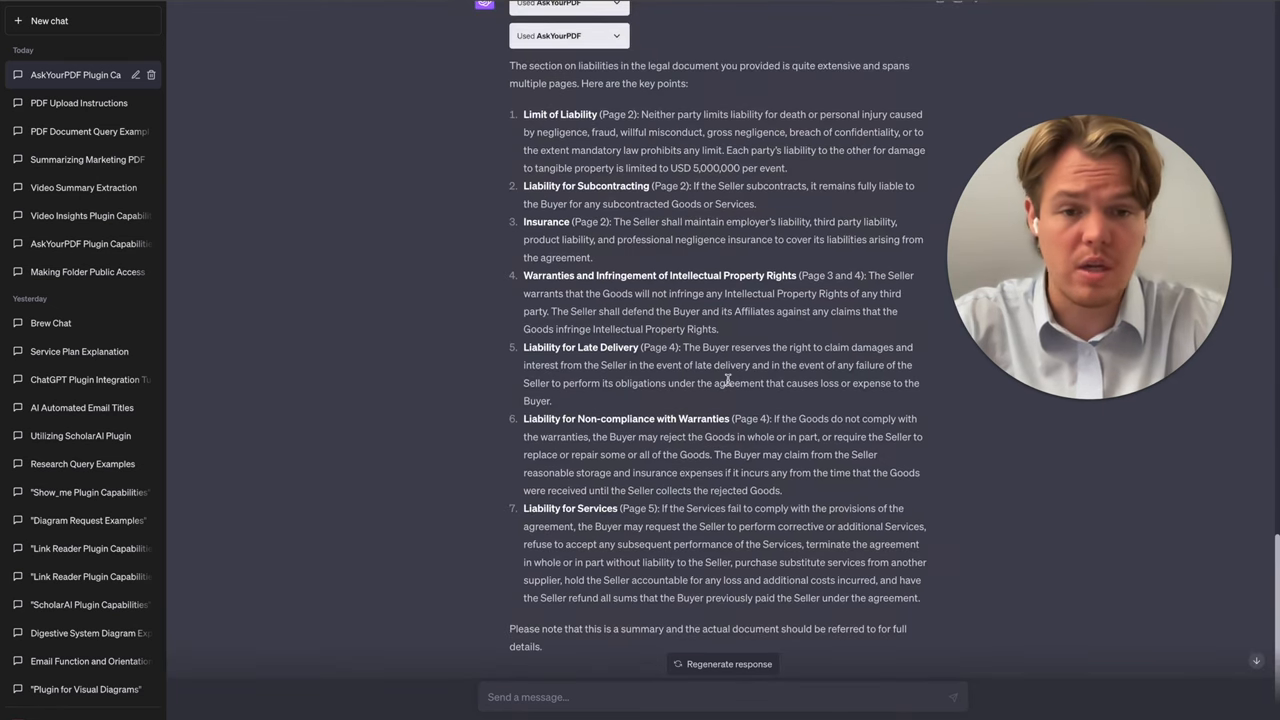
{"action": "scroll", "scroll_direction": "down", "scroll_amount": 3}
{"action": "type", "text": "I have a PDF of a book. Can you find all mentions of a specific character? Here is the URL:"}
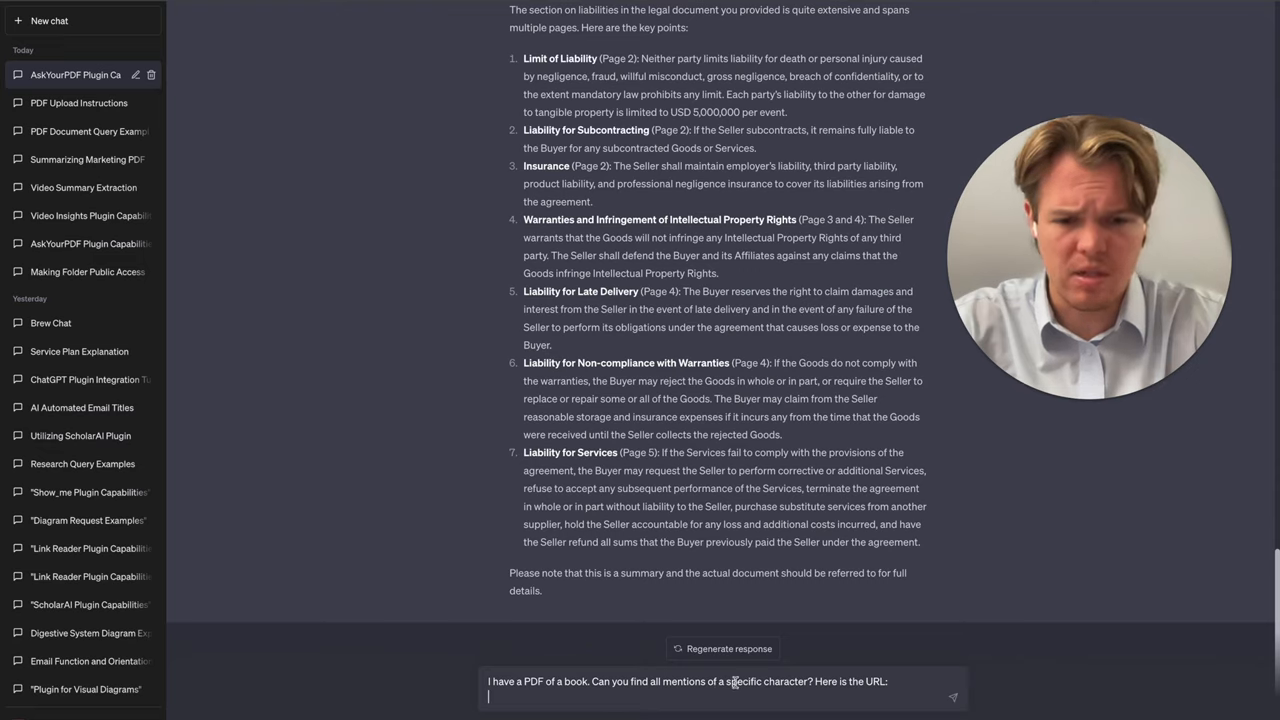
Reword the draft to 'identify the main three characters', paste the book's PDF link and send it
{"action": "double_click", "coordinate": [744, 680]}
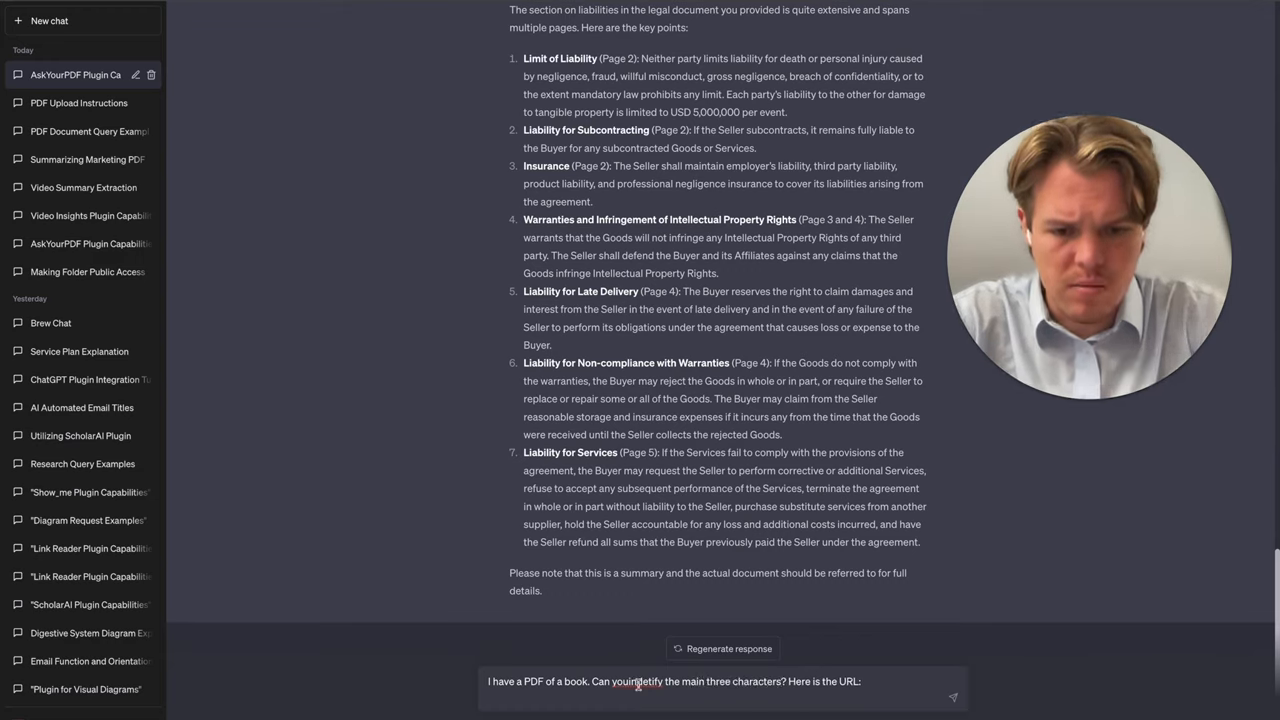
{"action": "right_click", "coordinate": [638, 680]}
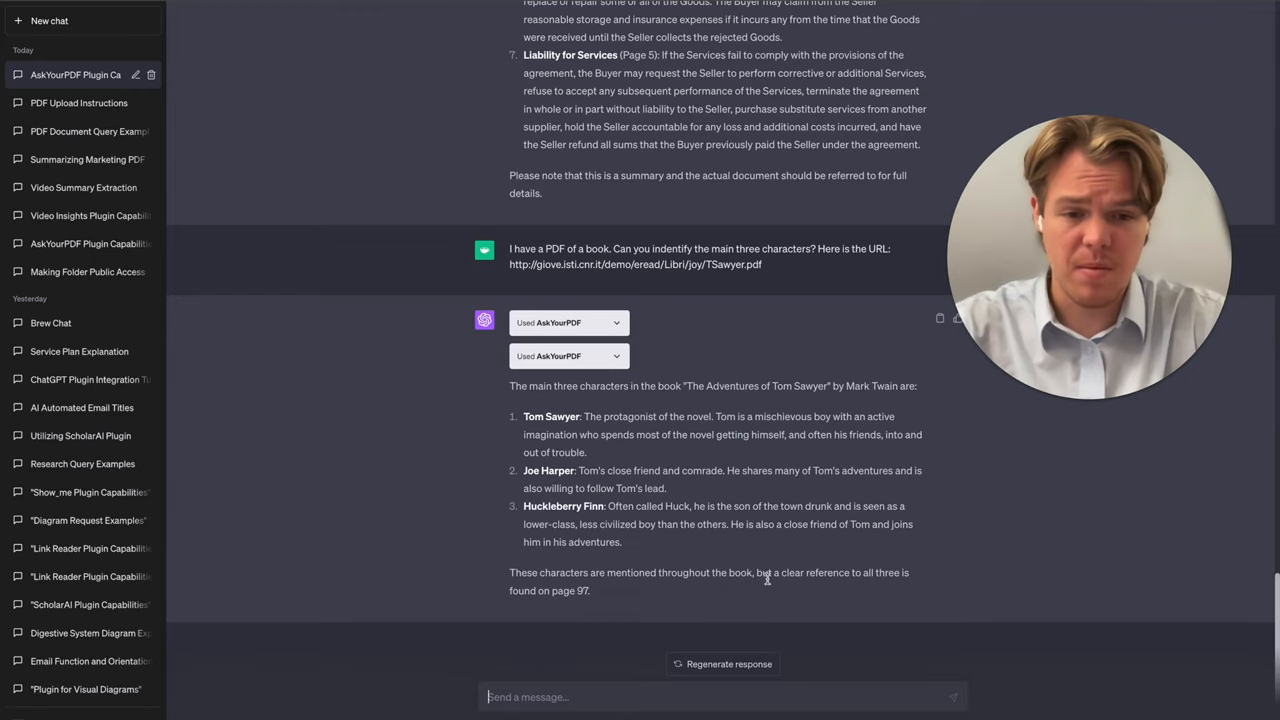
{"action": "mouse_move", "coordinate": [570, 590]}
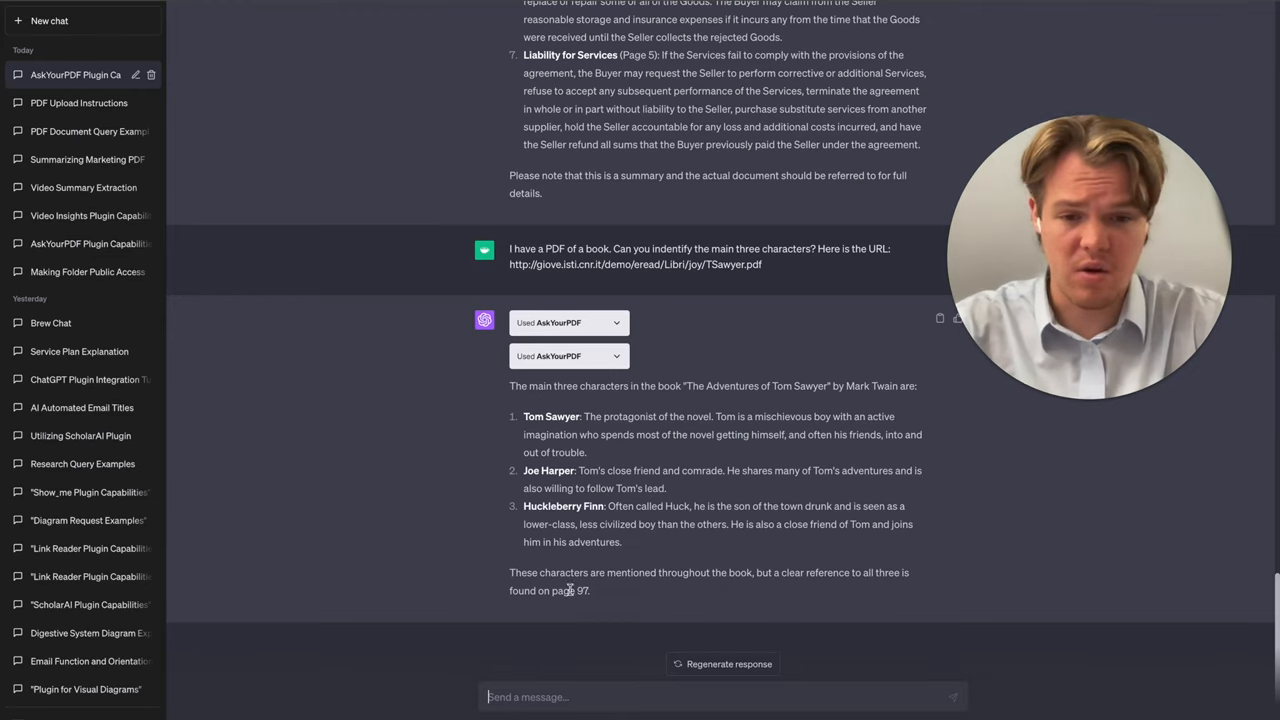
{"action": "mouse_move", "coordinate": [614, 598]}
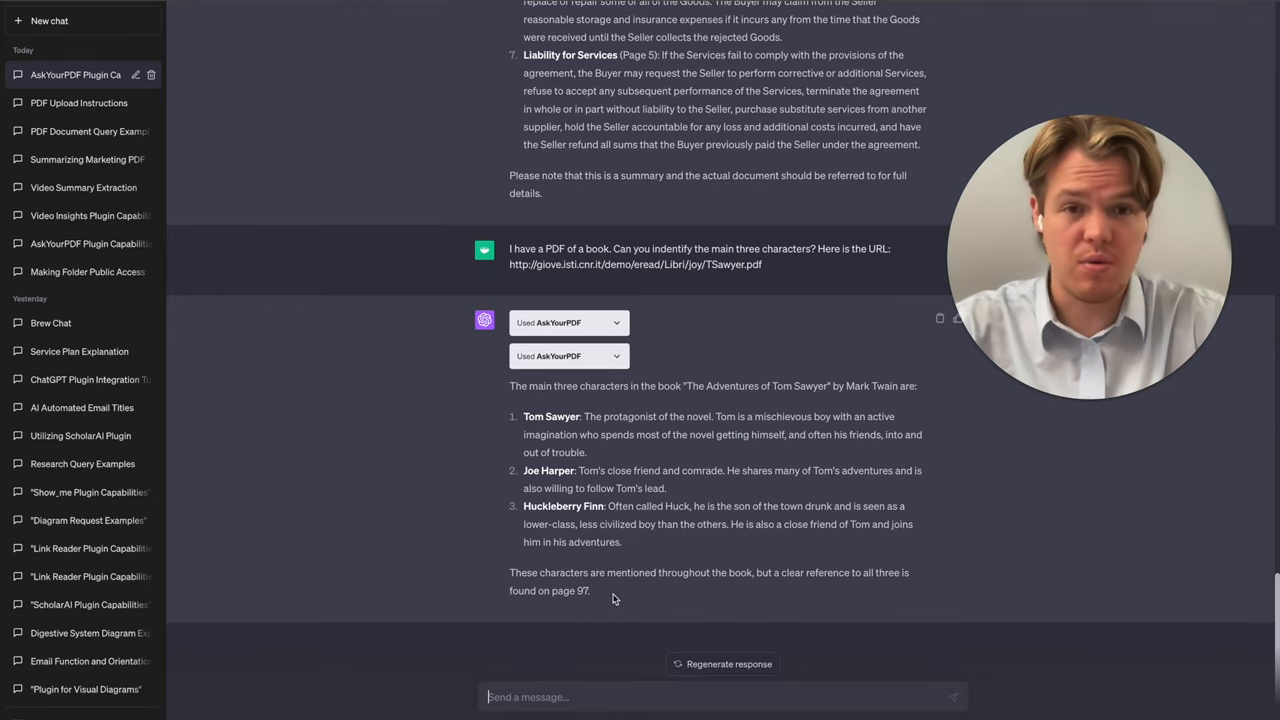